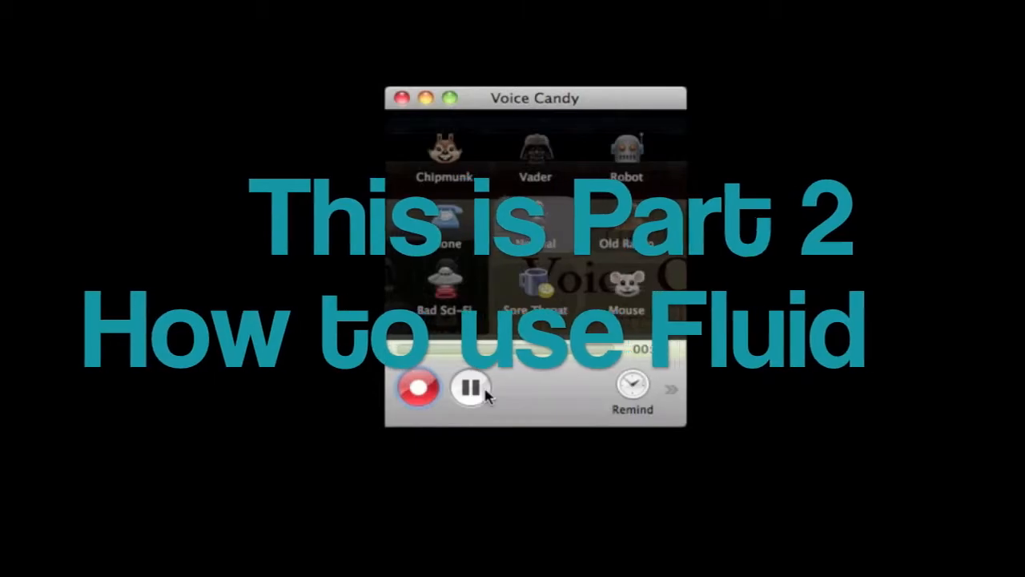
Step: Open the Facebook app's Preferences window showing all panes with Cmd+,
key(cmd+,)
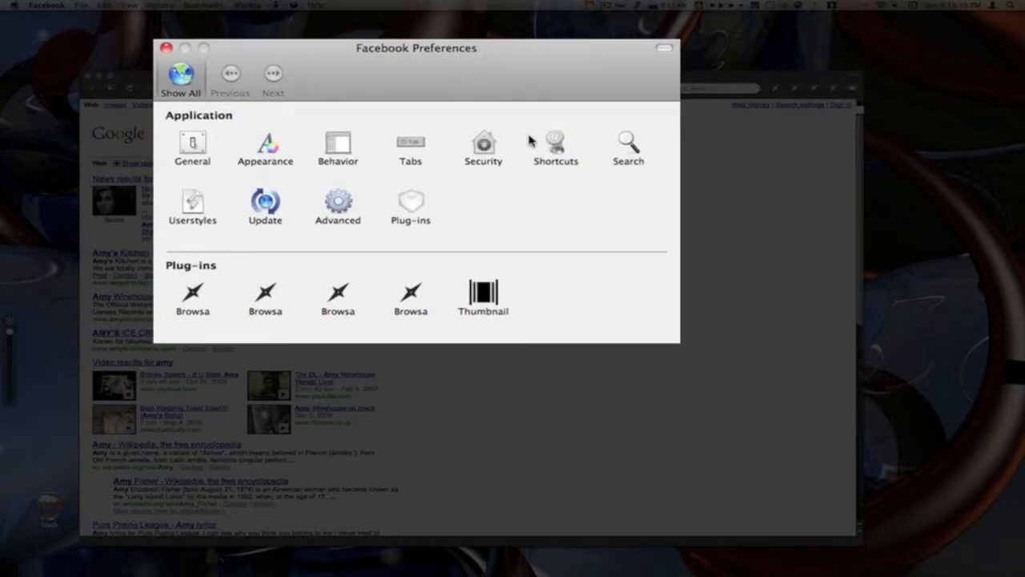
Step: In Shortcuts preferences, add a new shortcut row named 'gi'
click(555, 148)
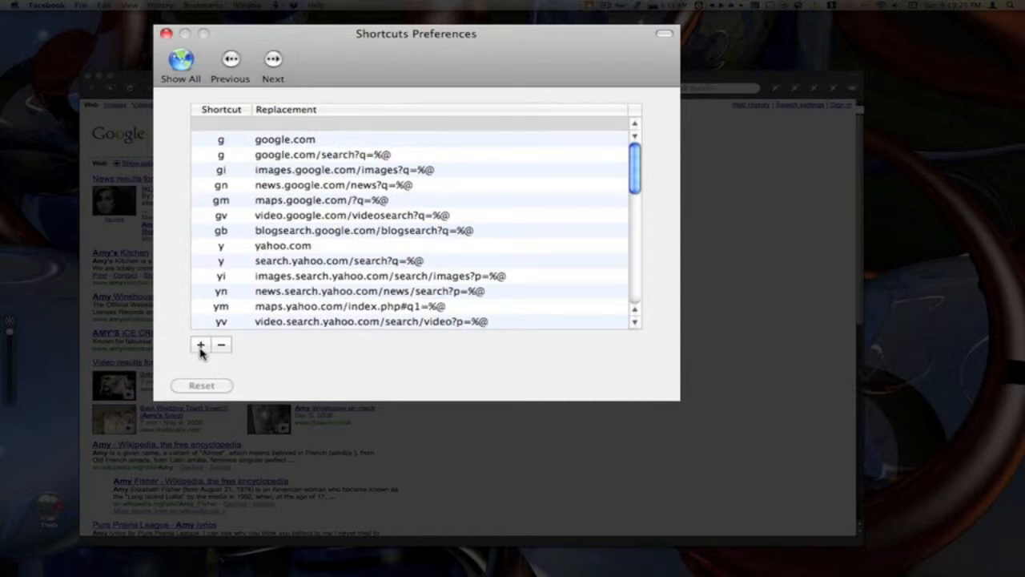
click(200, 344)
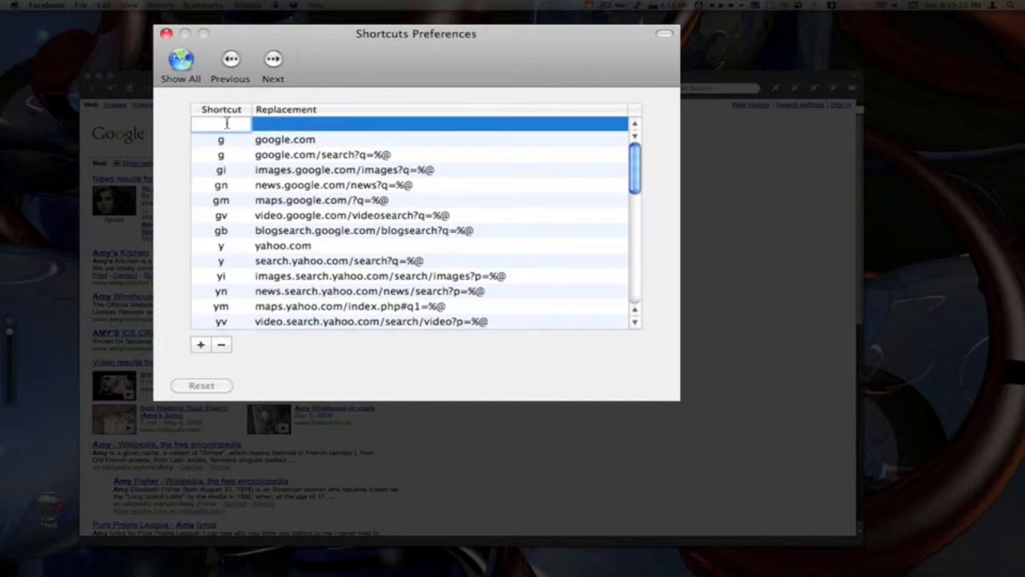
text(gi)
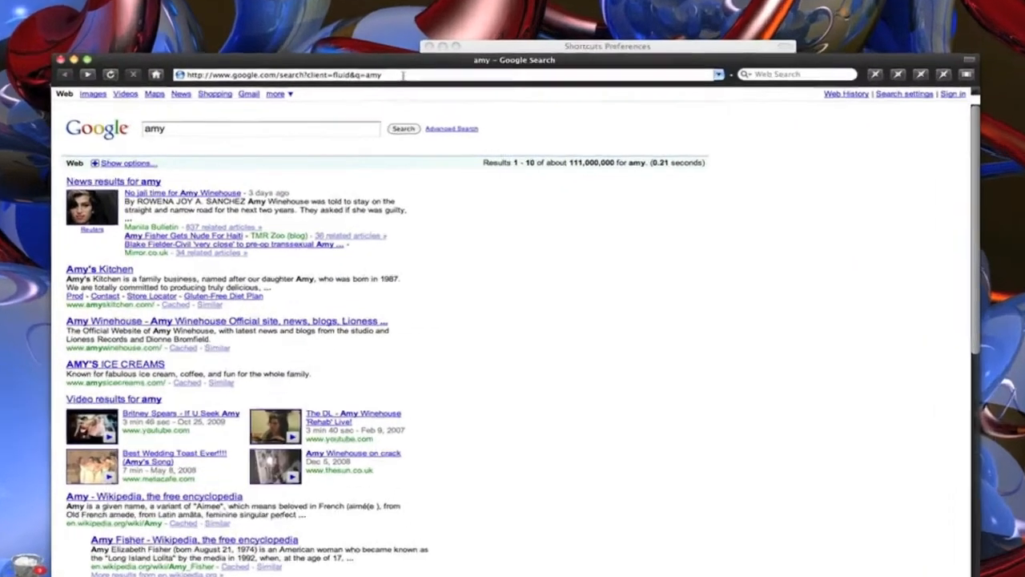
Step: Copy the Google Images 'legos' search address into the gi replacement
click(92, 94)
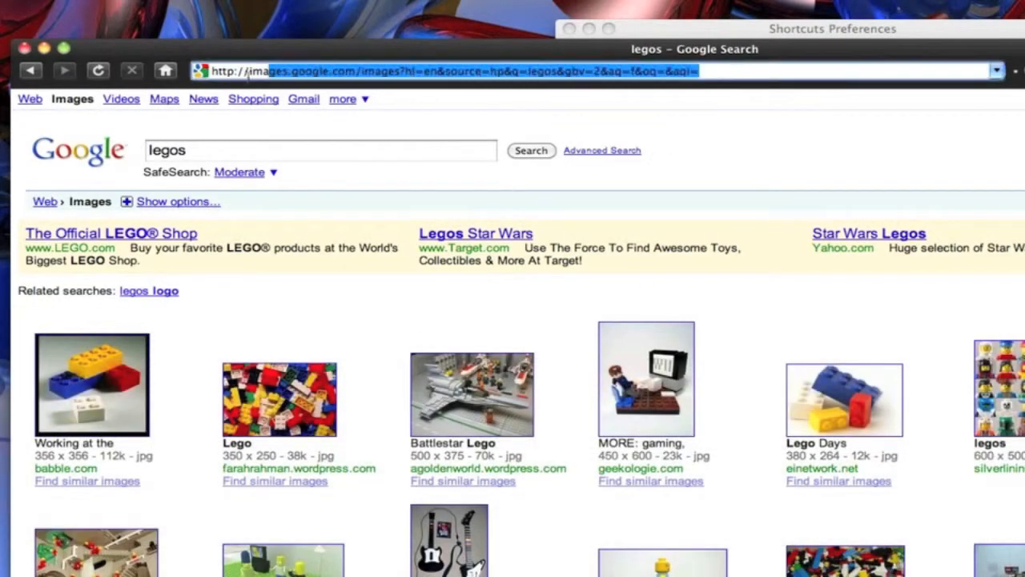
right_click(440, 71)
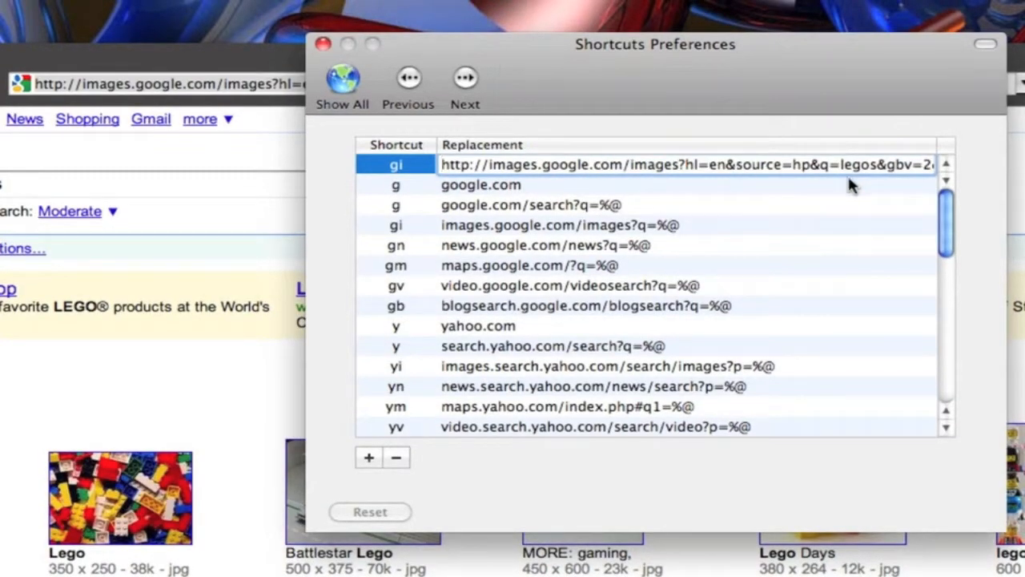
Step: Replace 'legos' in the gi replacement URL with the %@ placeholder
double_click(858, 164)
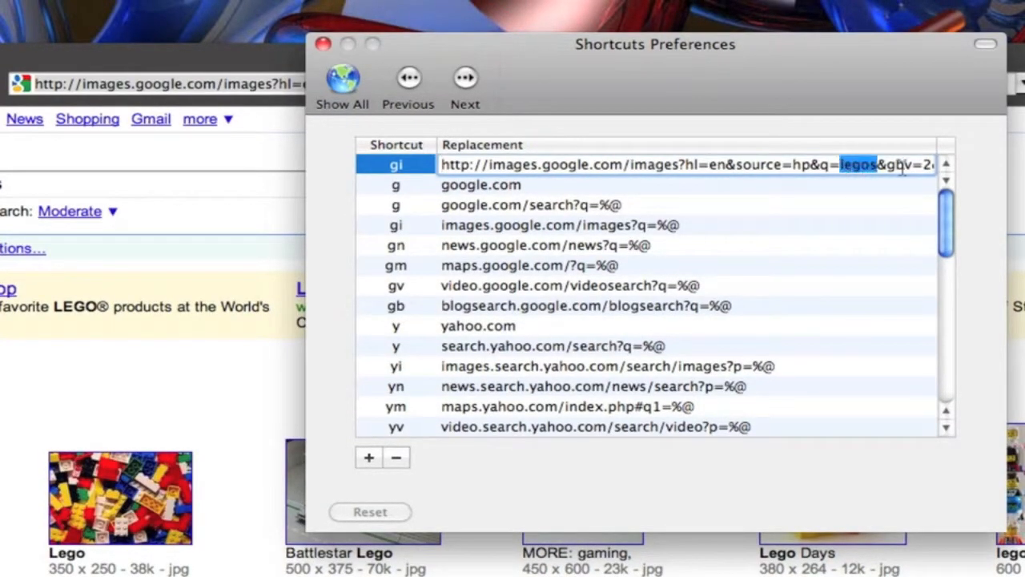
key(Delete)
text(gi)
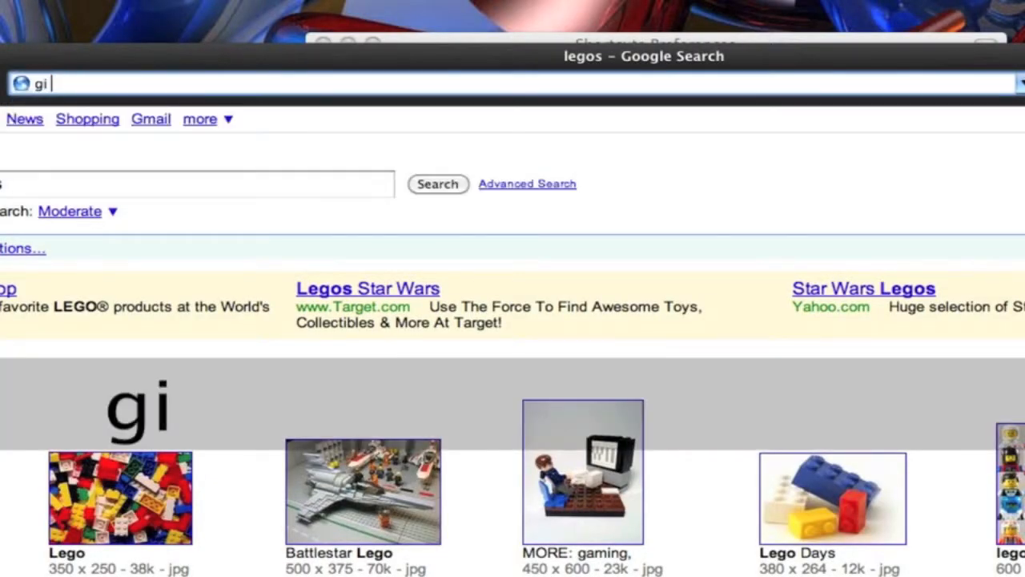
Step: Search 'gi facebook icons' from the address bar, then browse to youtube.com
text(facebook%20icons)
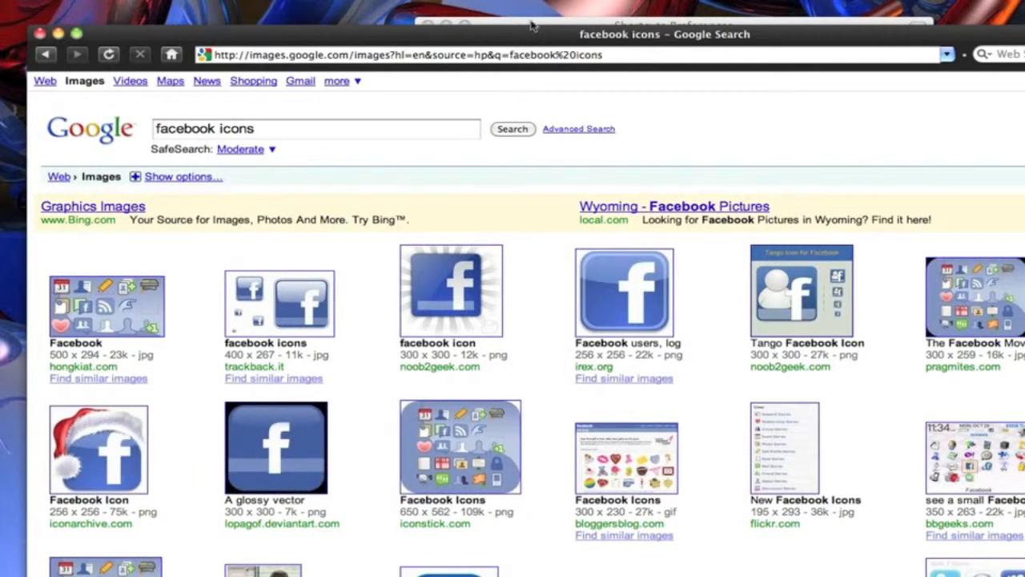
text(my)
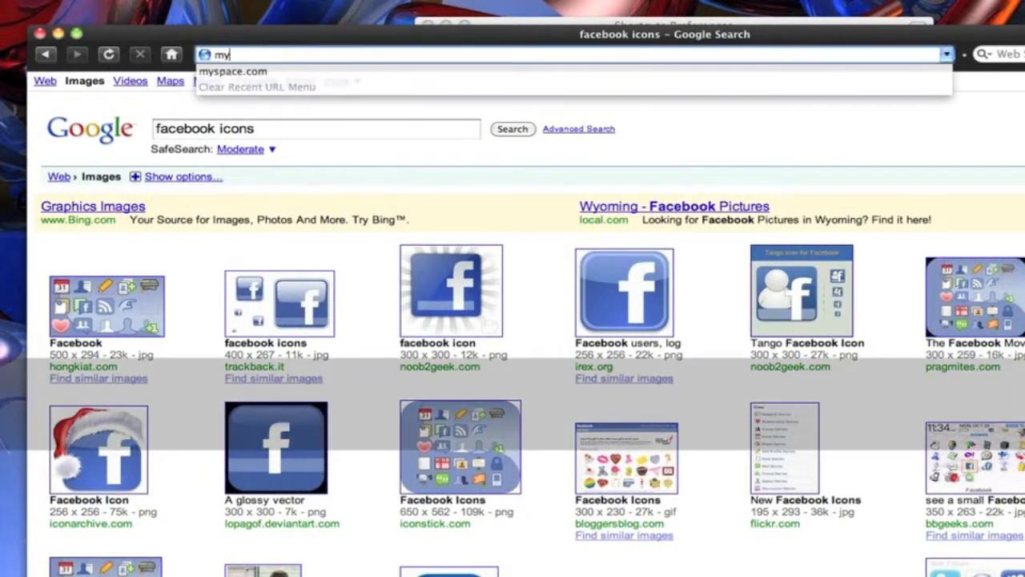
text(youtube.com/)
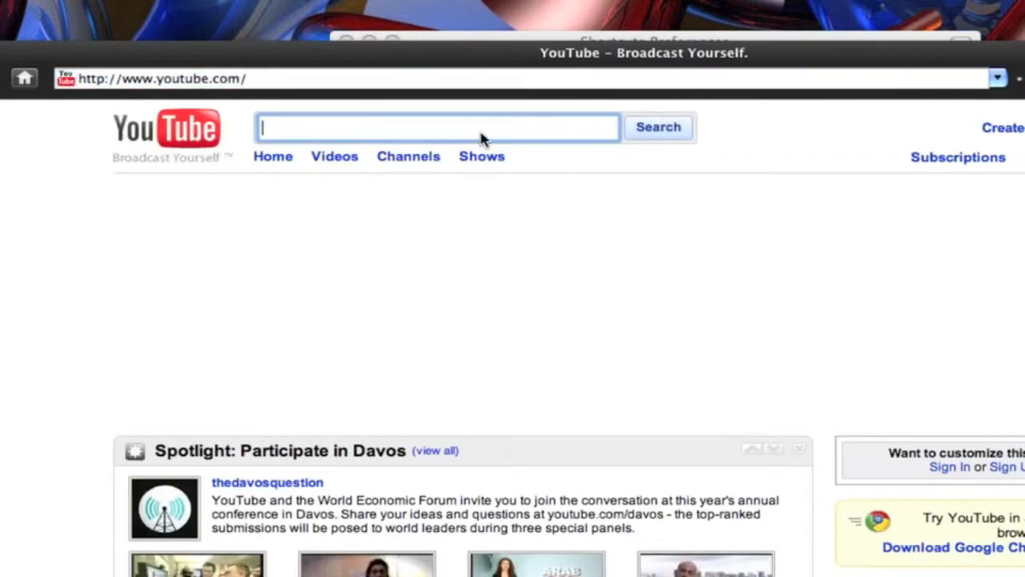
Step: Search YouTube for dmanian33 and select the results page address
text(dmanian3)
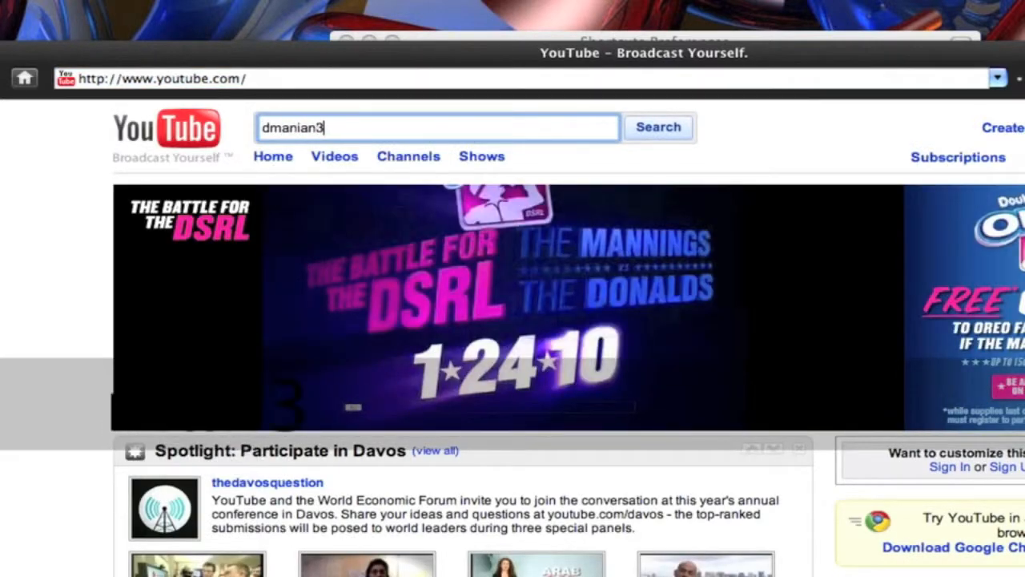
click(658, 127)
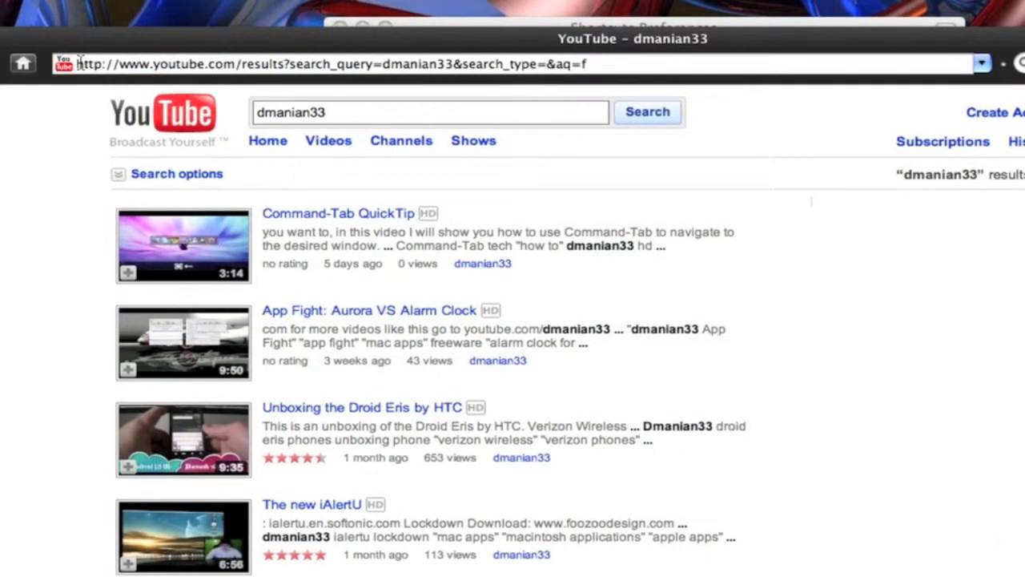
click(321, 64)
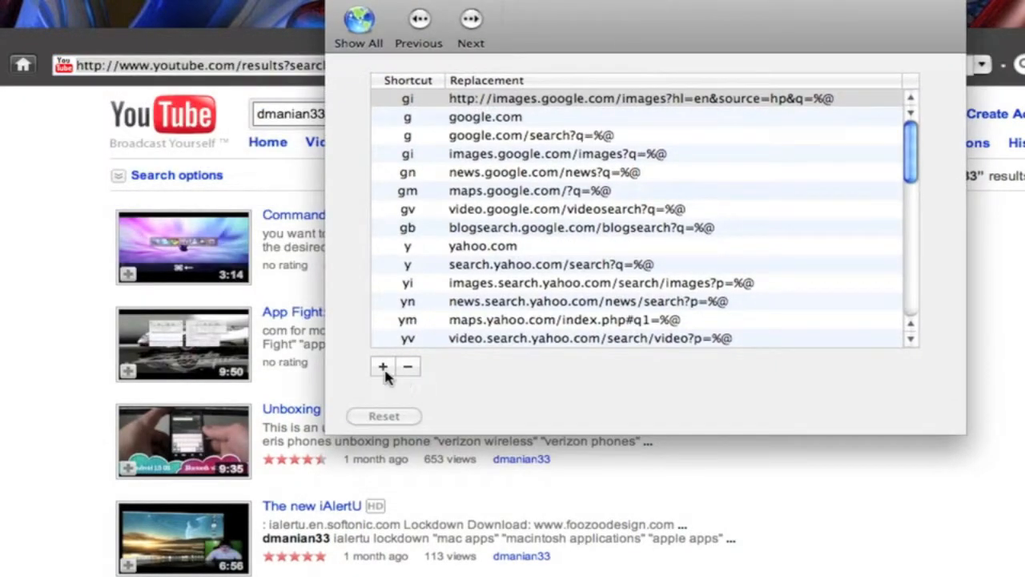
Step: Add a 'yt' shortcut with the pasted dmanian33 results URL, selecting dmanian33
click(382, 366)
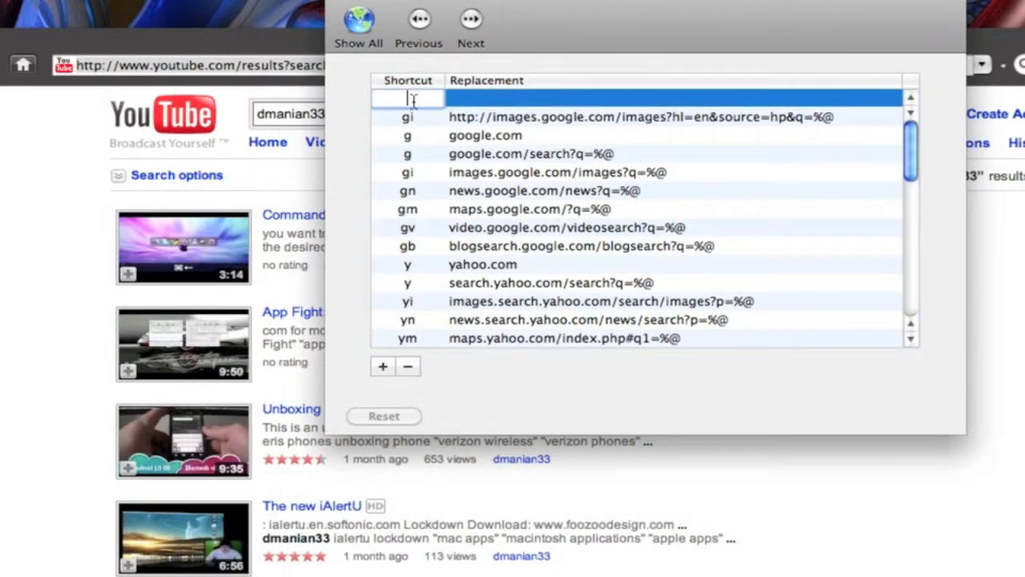
text(yt)
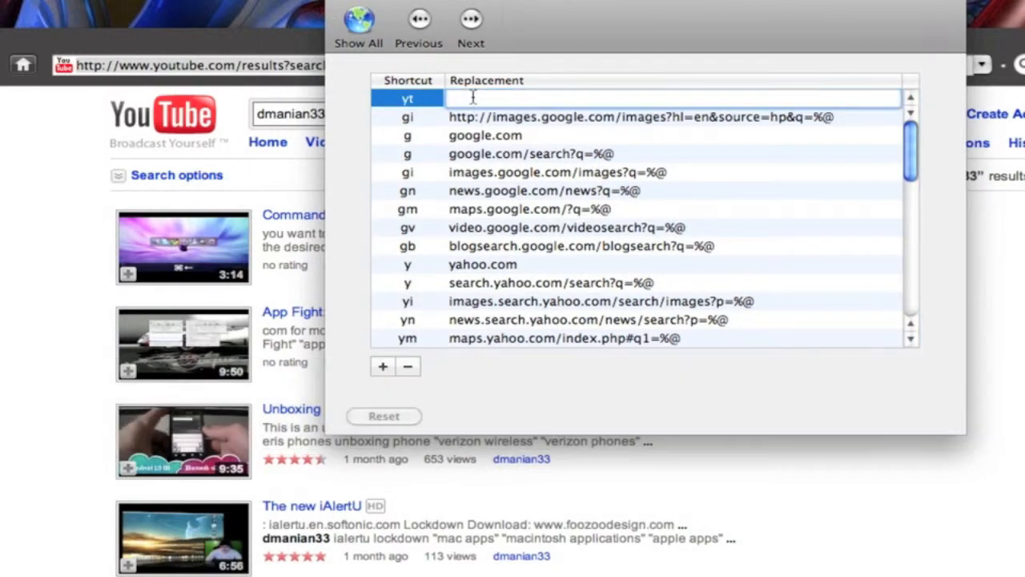
key(cmd+v)
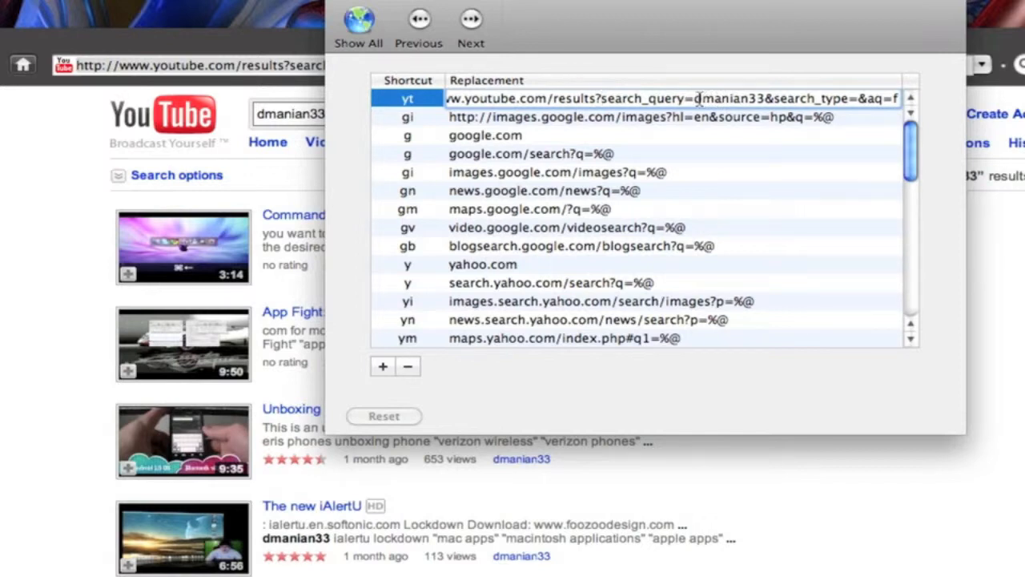
double_click(711, 98)
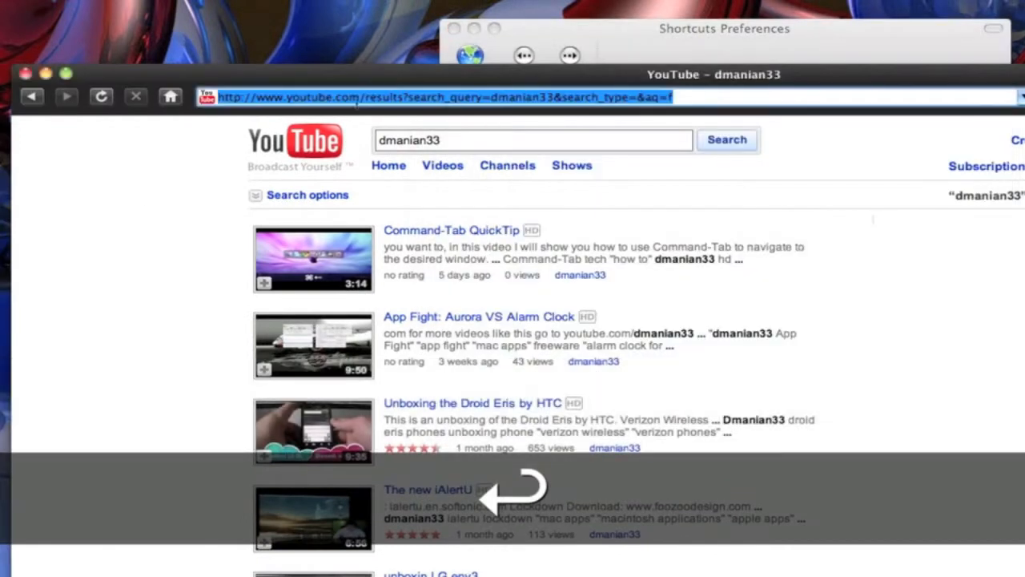
Step: Go back, then search 'yt mrdmanian' from the address bar
click(31, 97)
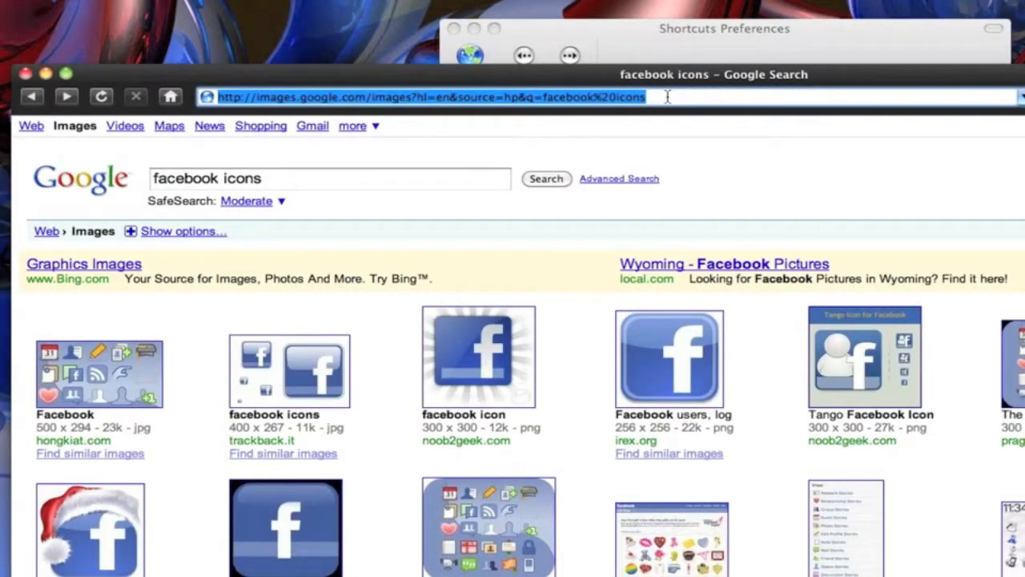
text(yt)
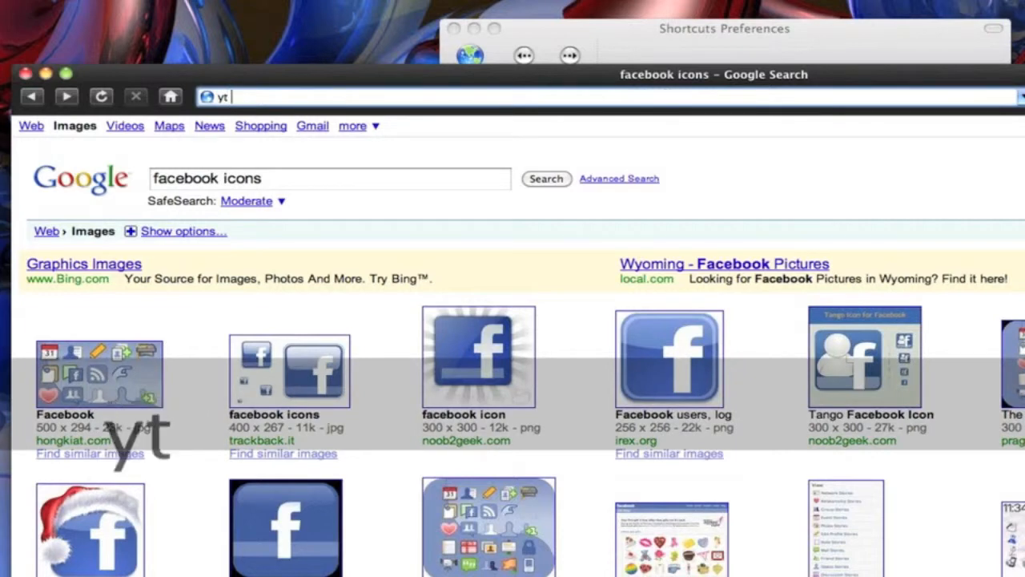
text(mrdman)
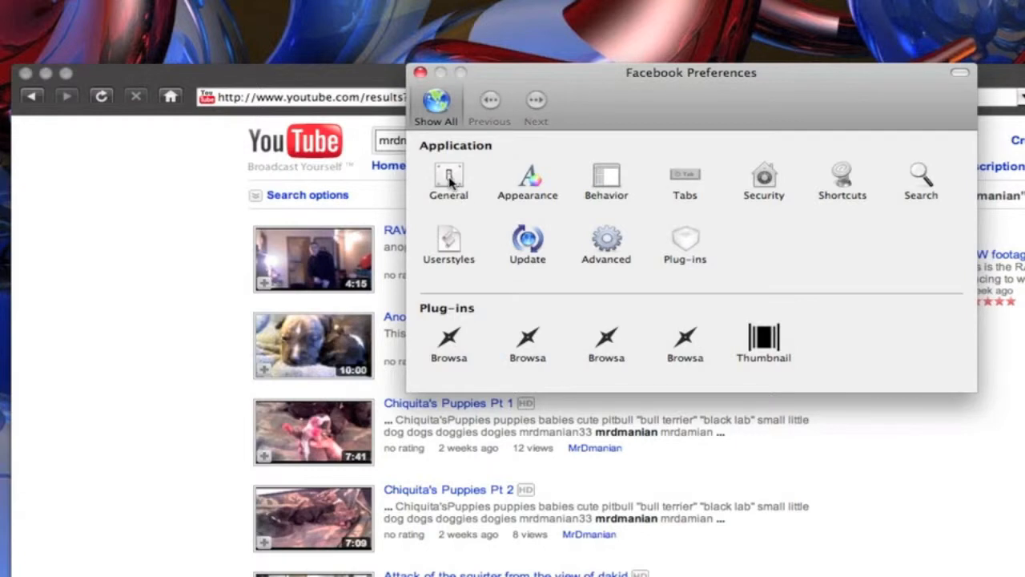
Step: Open General preferences, then hide Fluid with Cmd+H
click(448, 180)
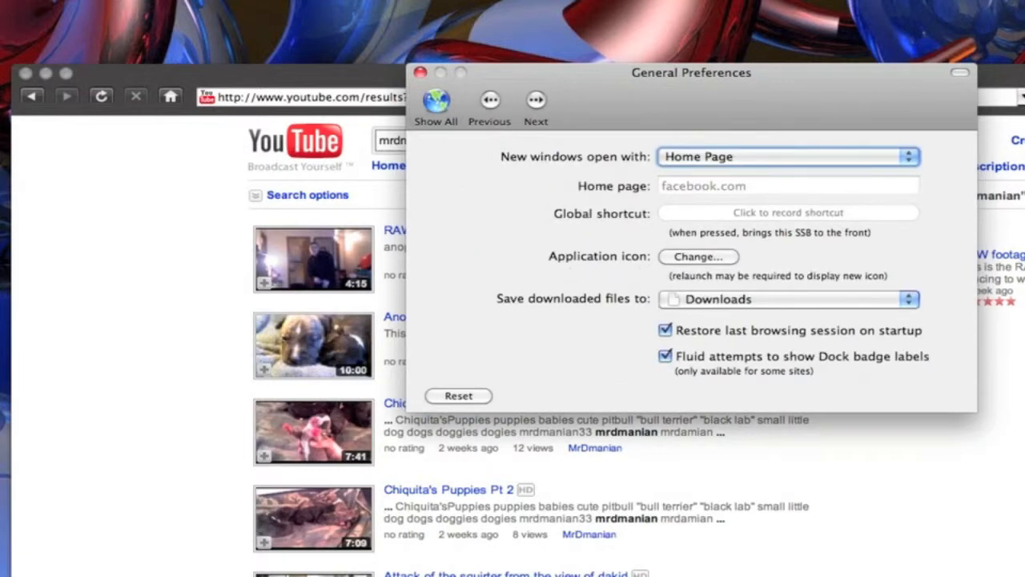
key(cmd+h)
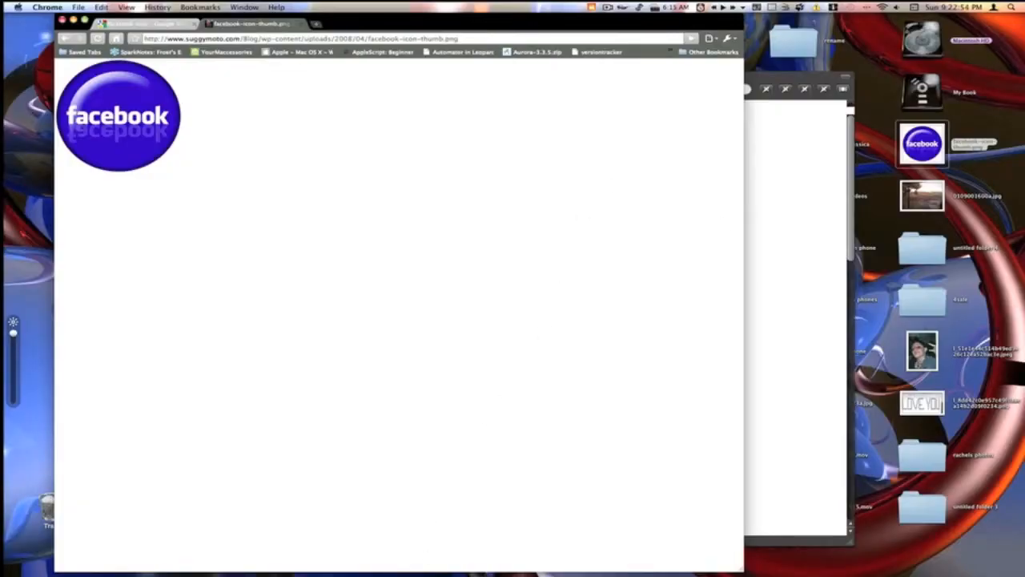
click(431, 549)
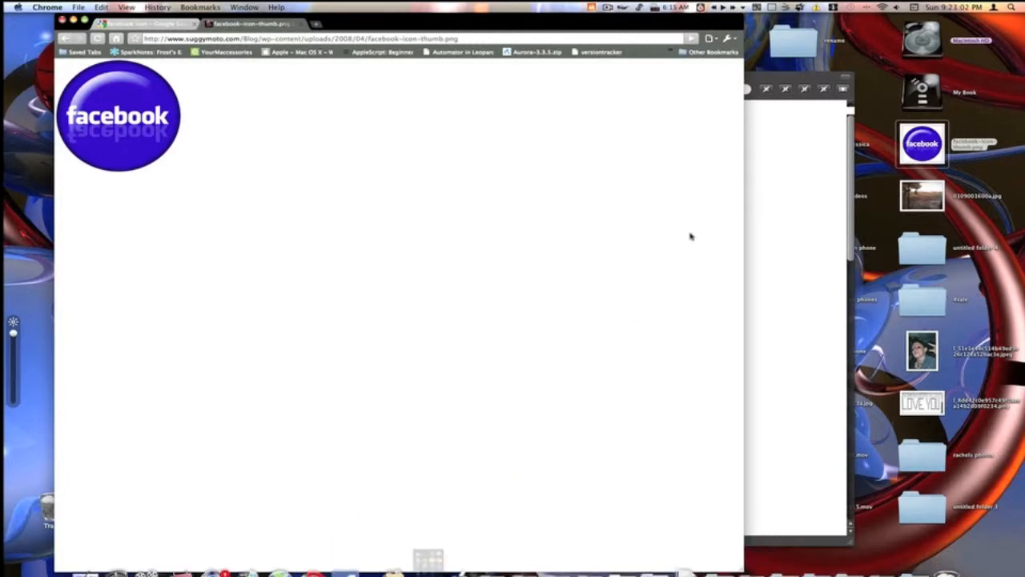
key(cmd+,)
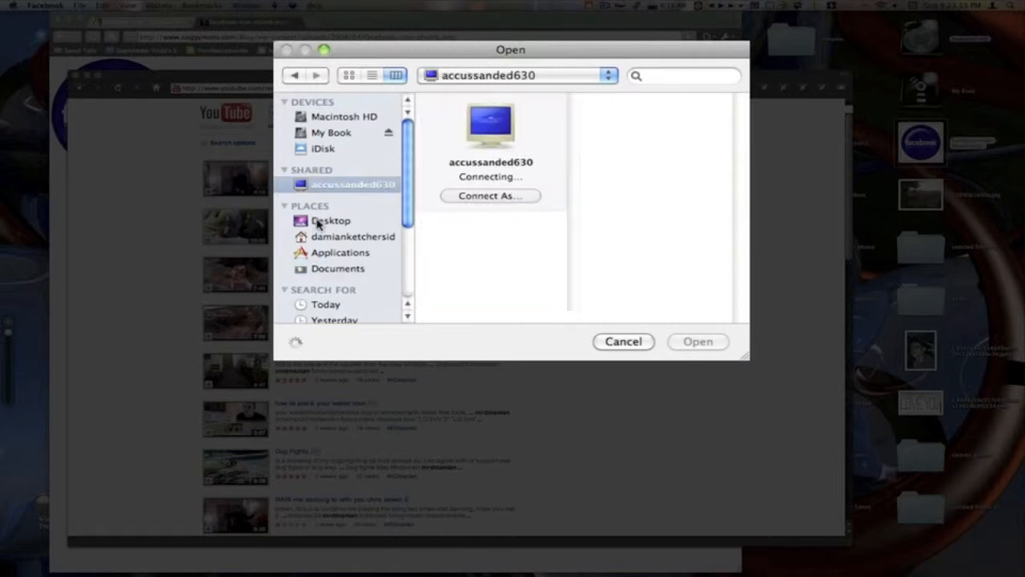
Step: Pick facebook-icon-thumb.png from the Desktop as the application icon
click(331, 221)
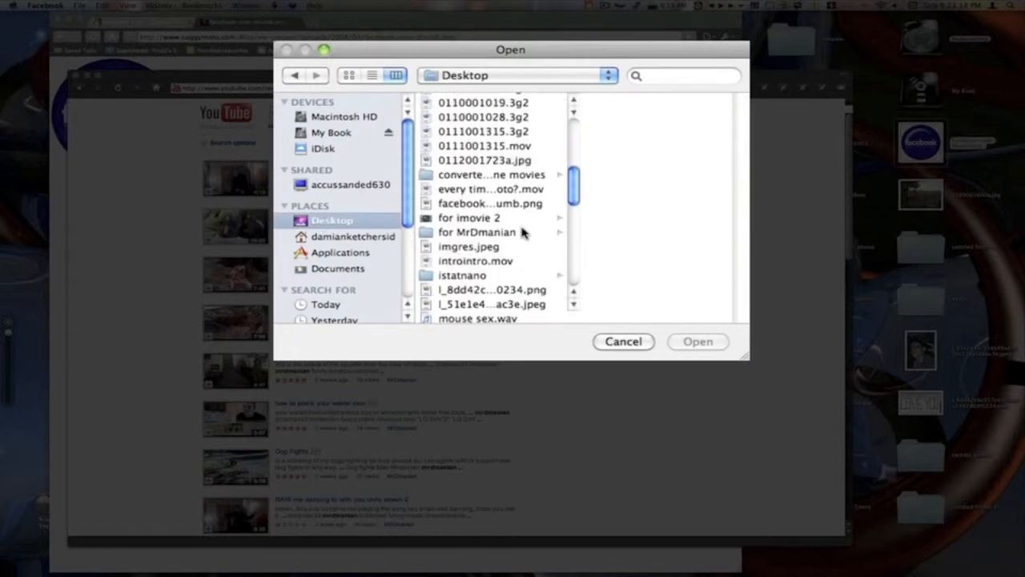
click(489, 203)
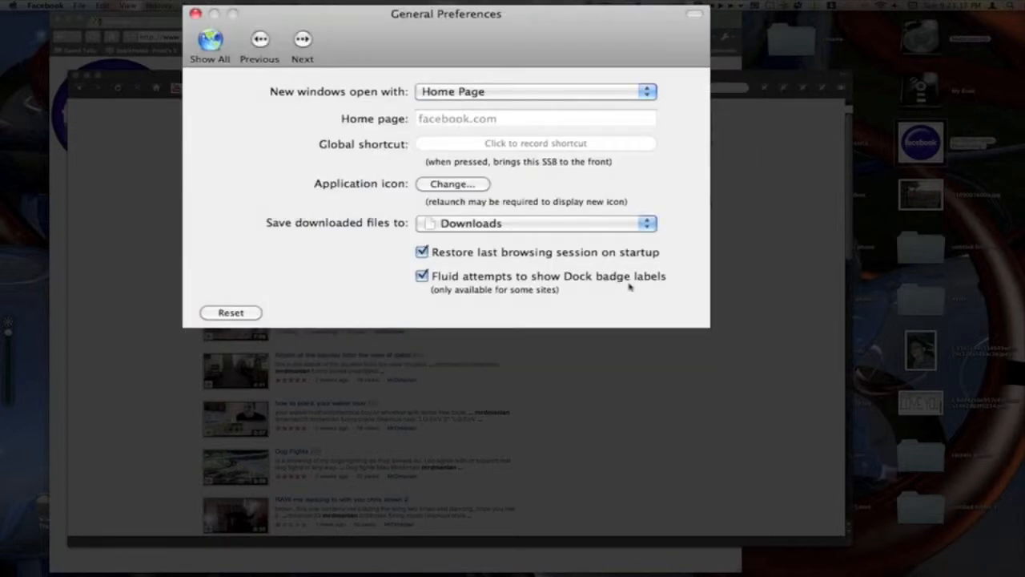
mouse_move(552, 212)
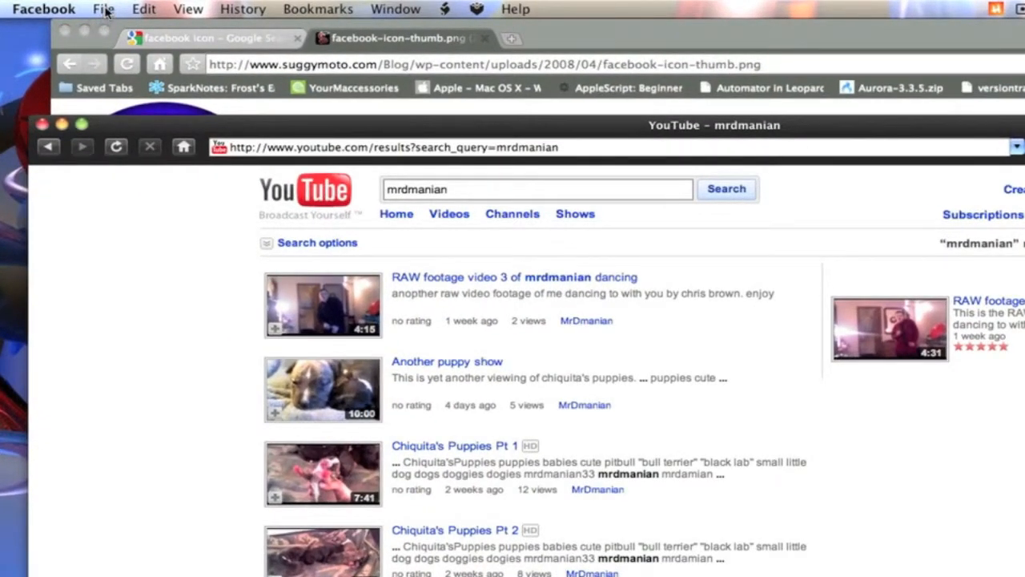
Step: Paste an is.gd short link of the mrdmanian YouTube results into search, then check YouTube is up
click(103, 9)
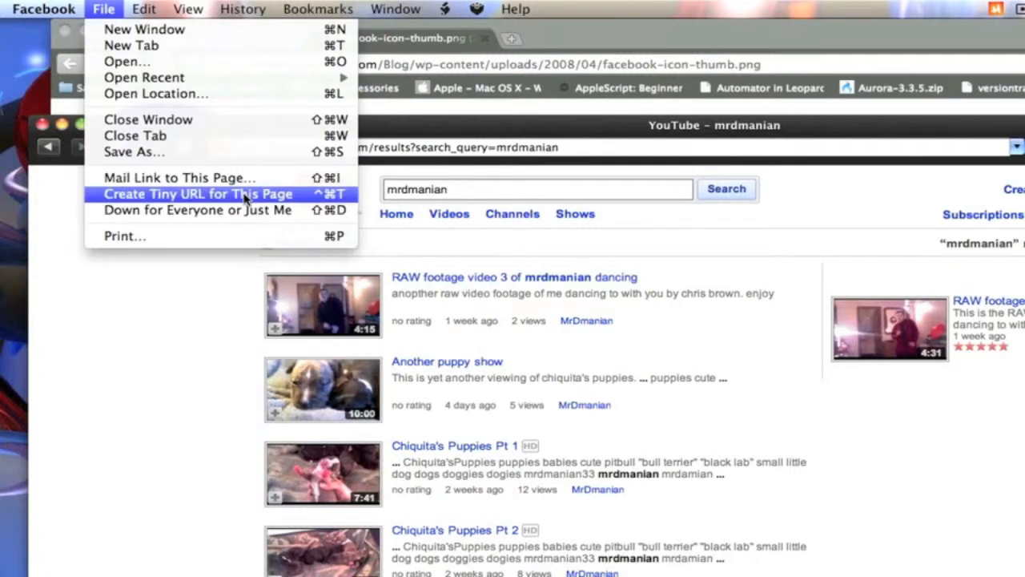
mouse_move(240, 201)
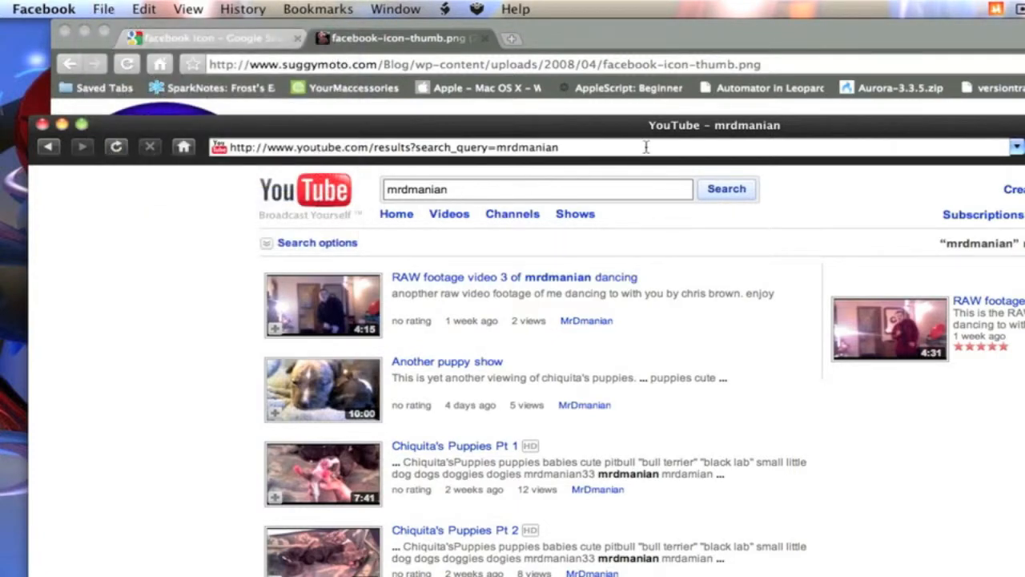
key(cmd+v)
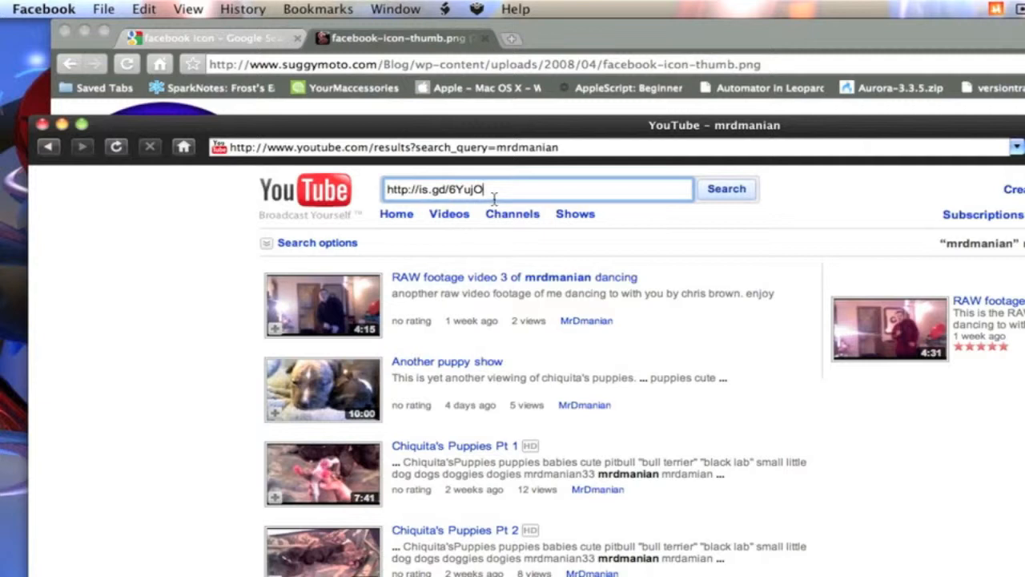
mouse_move(518, 189)
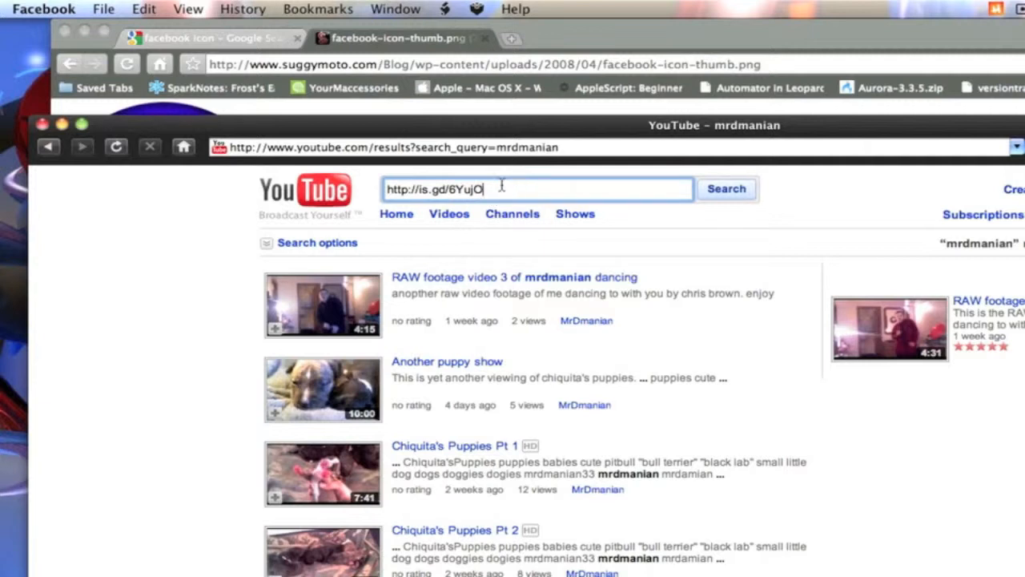
mouse_move(144, 9)
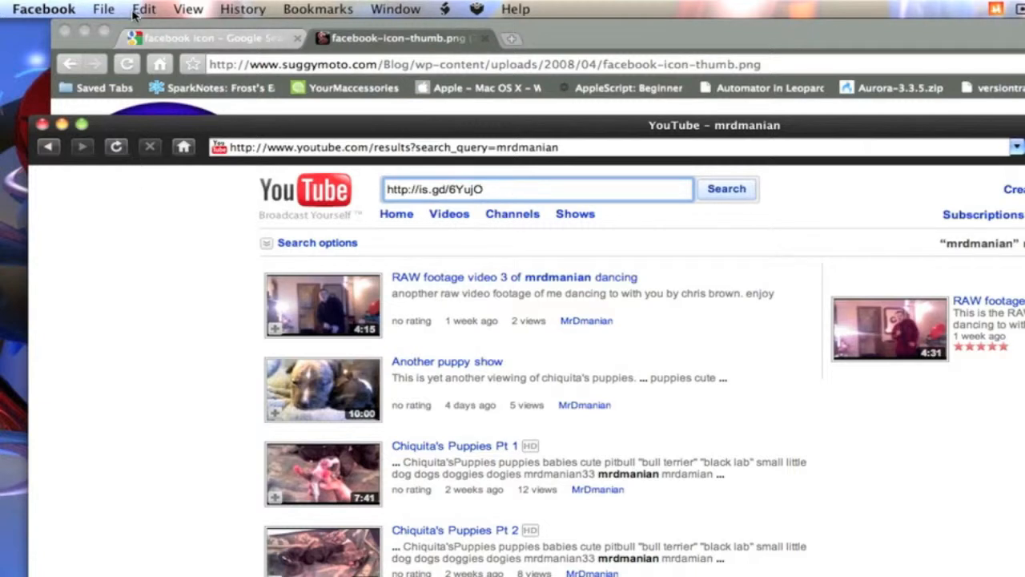
click(143, 9)
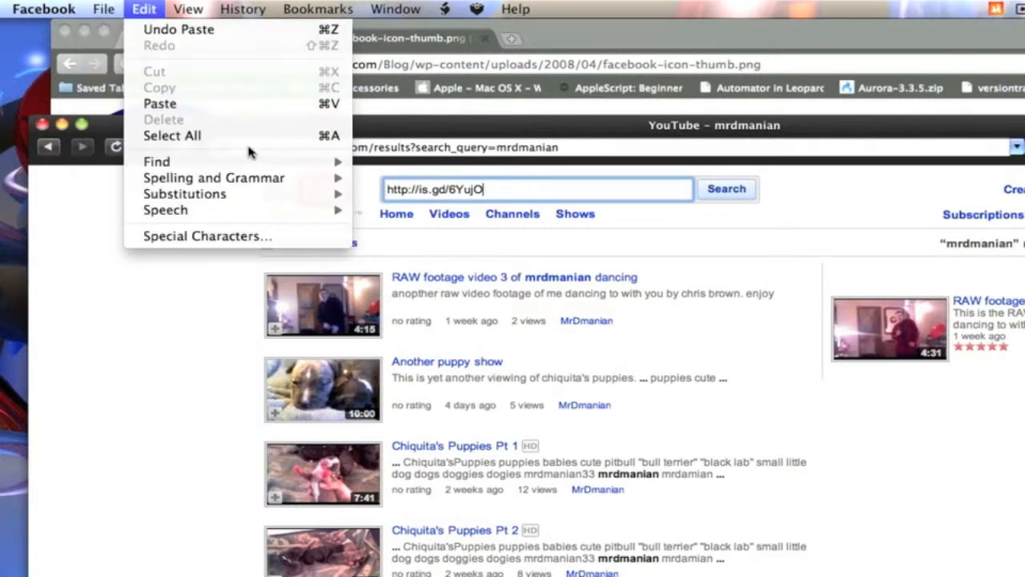
click(102, 8)
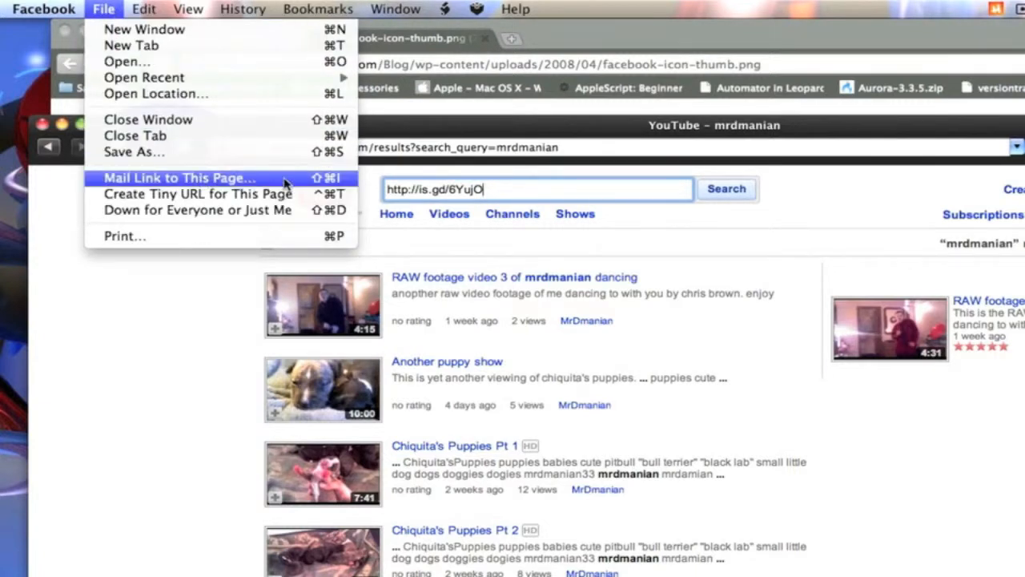
mouse_move(197, 210)
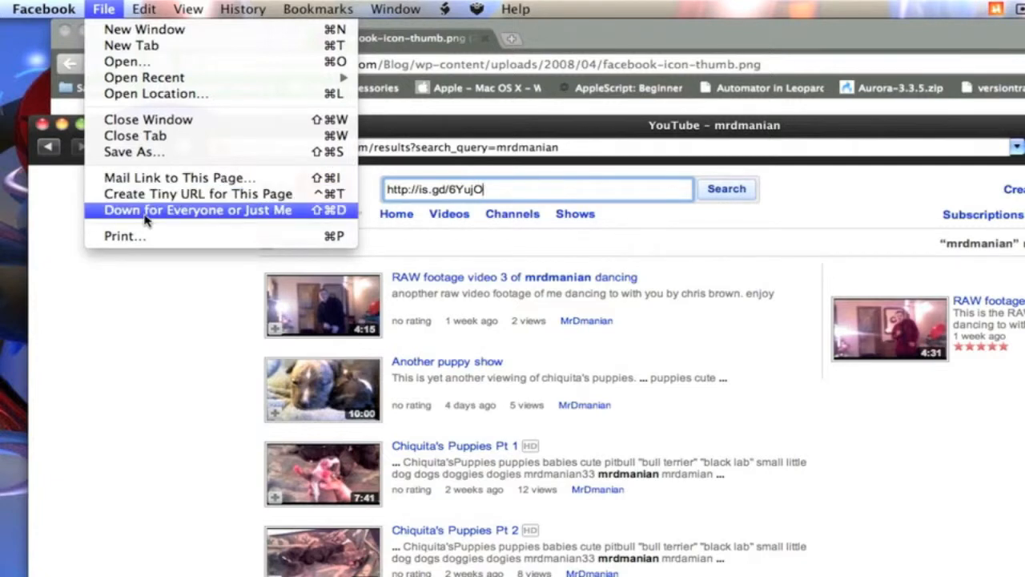
mouse_move(255, 210)
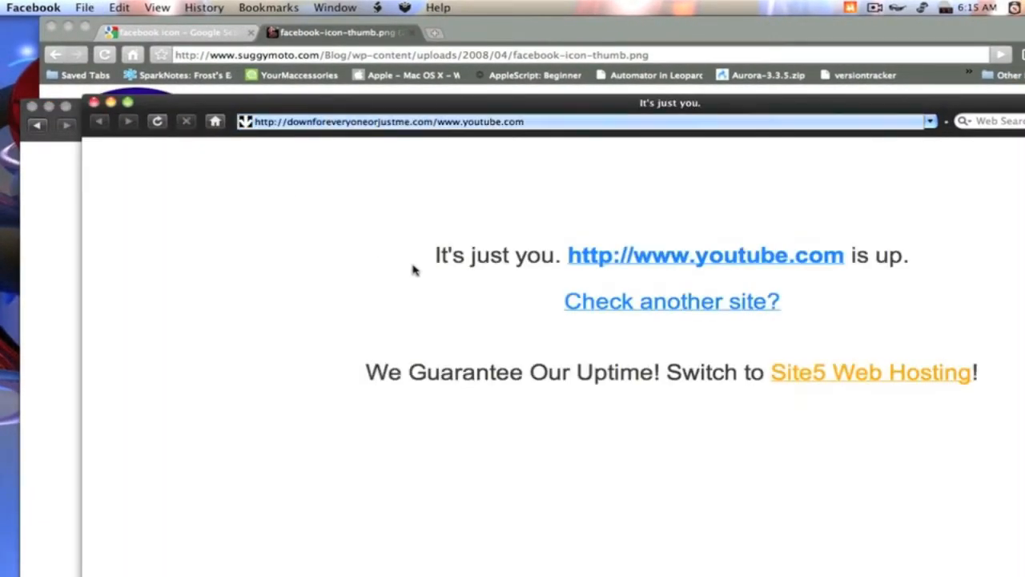
mouse_move(615, 269)
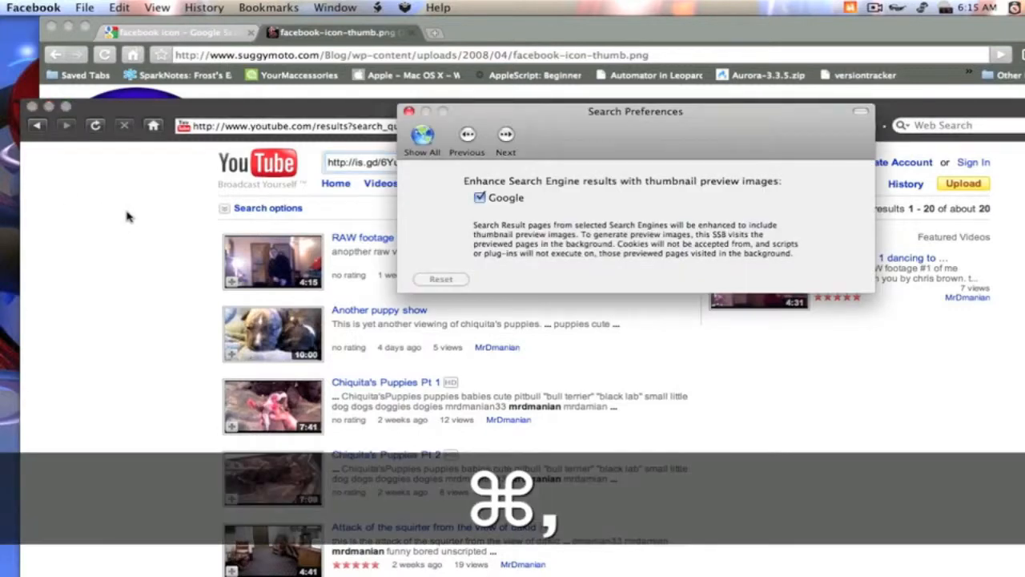
Step: Inspect the Thumbnail plug-in's URL Pattern table in Fluid preferences, then go back to Show All
click(422, 140)
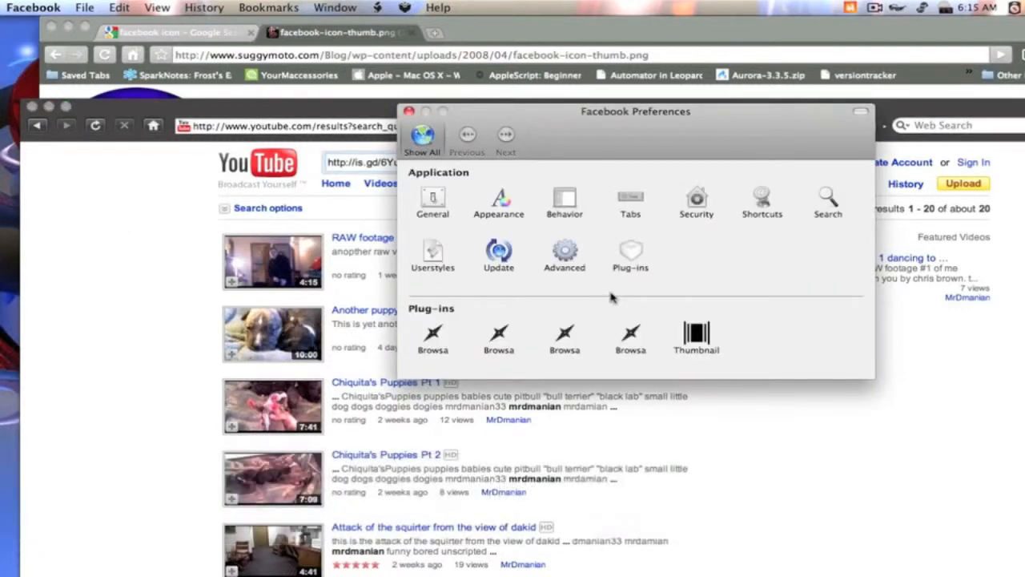
click(696, 337)
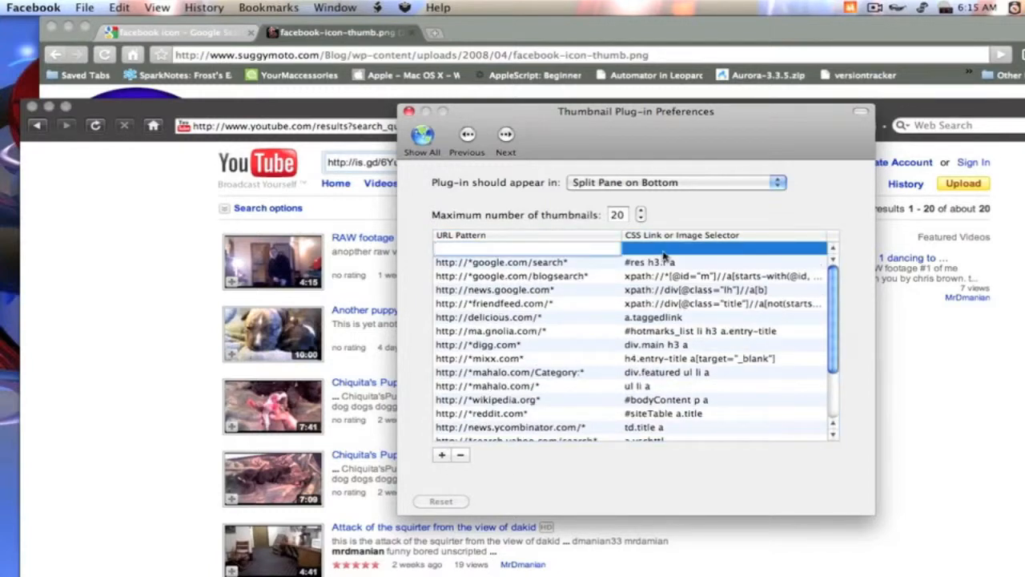
click(725, 248)
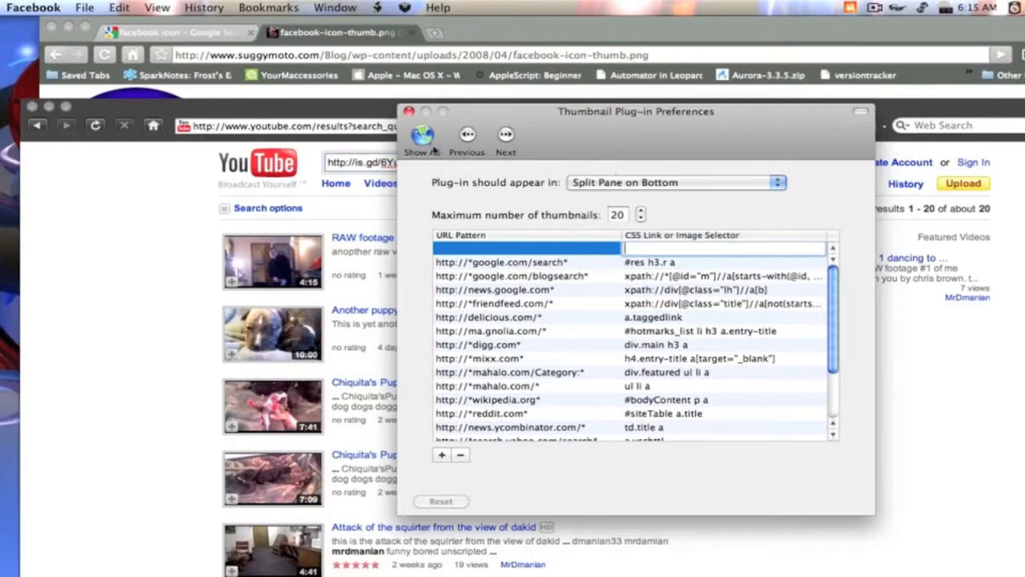
click(422, 136)
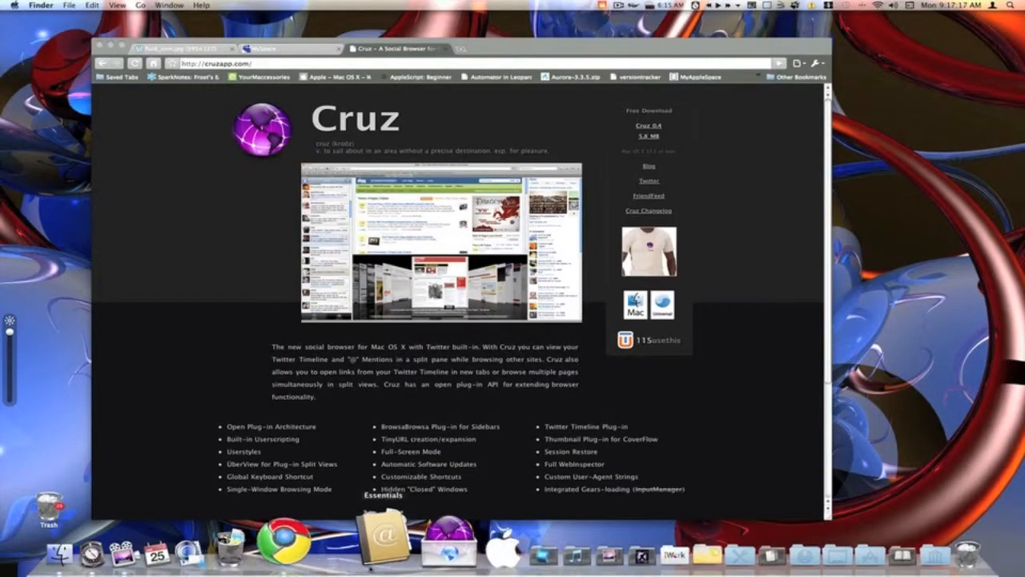
Step: Launch Cruz from the Dock, opening a browser window on the Google home page
click(408, 553)
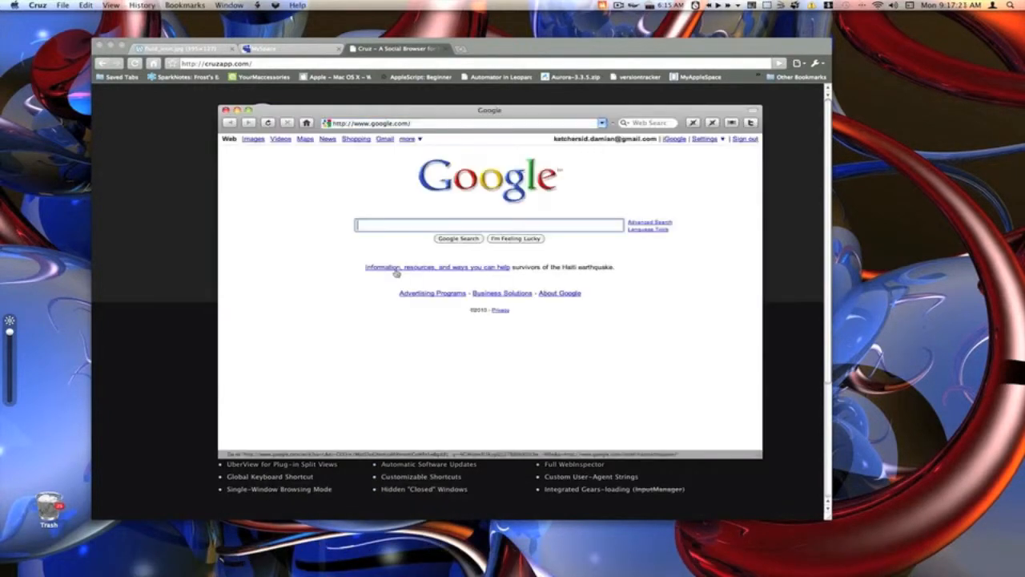
mouse_move(473, 207)
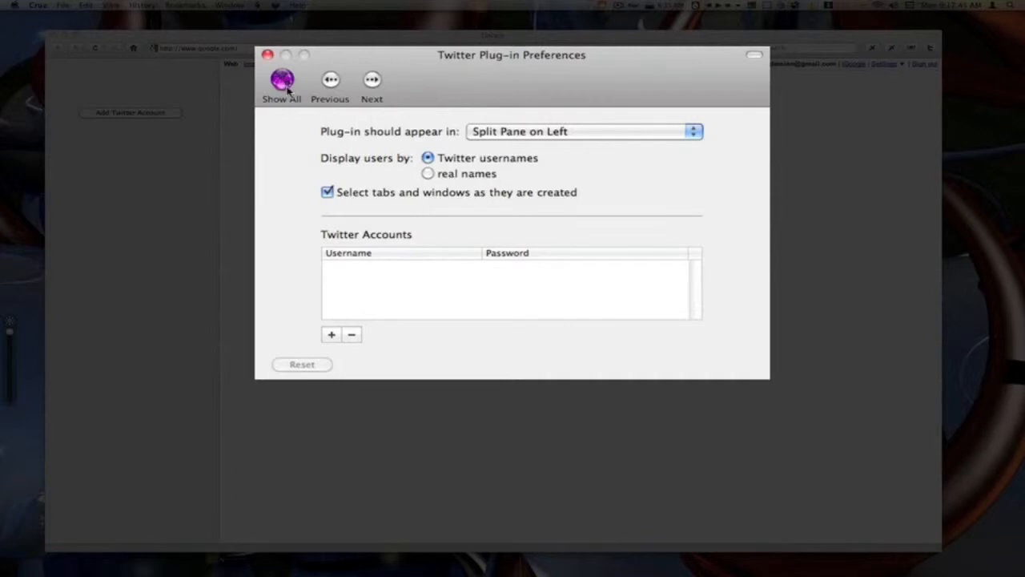
Step: Add the Twitter account 'dmania' in Cruz's Twitter plug-in preferences
click(281, 84)
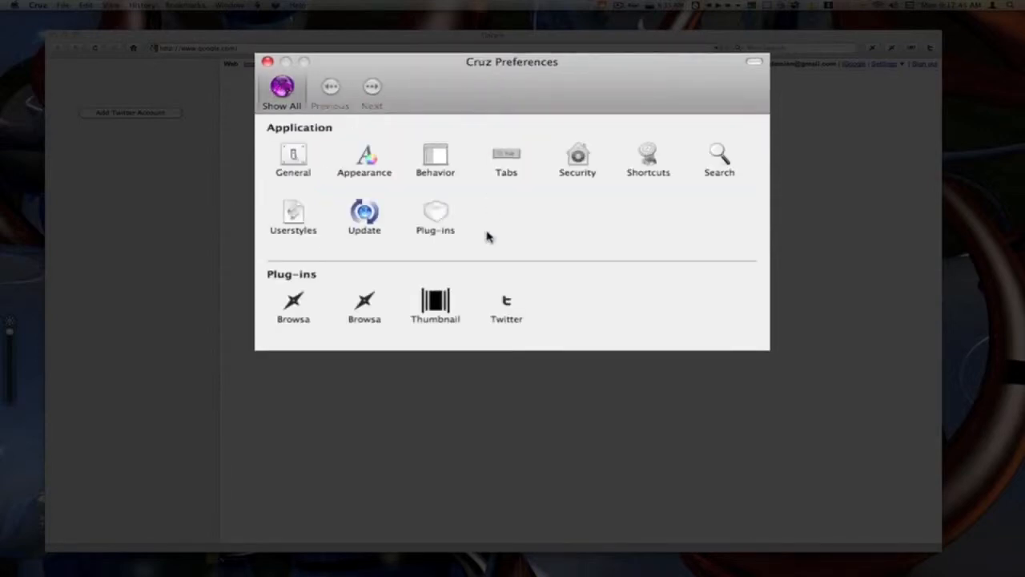
click(506, 305)
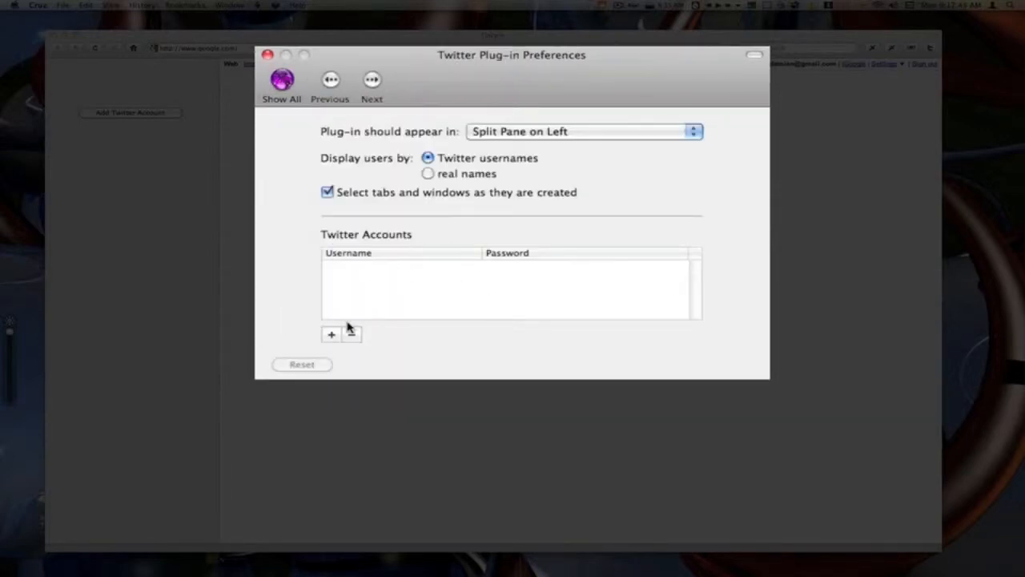
click(330, 334)
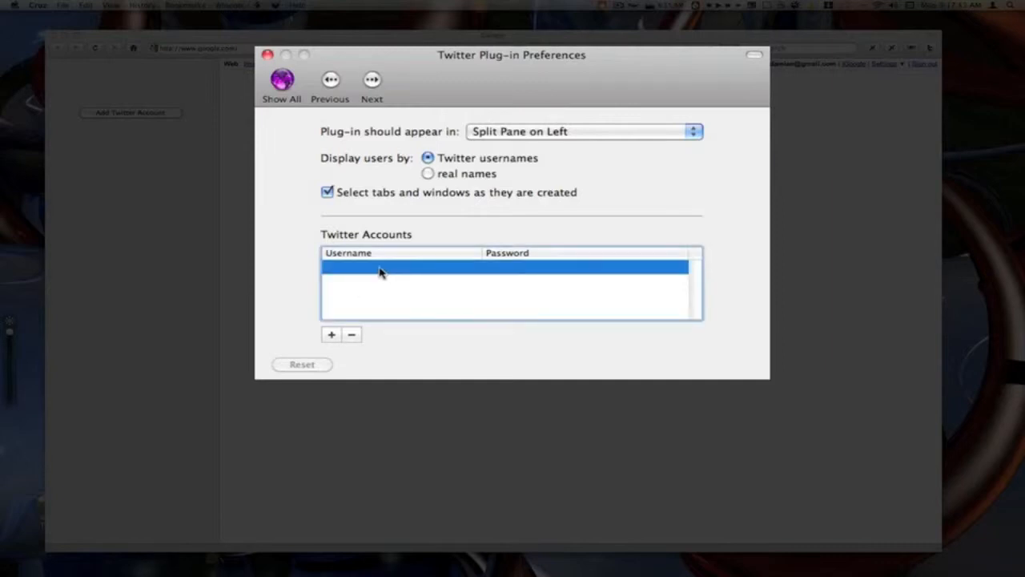
text(dmania)
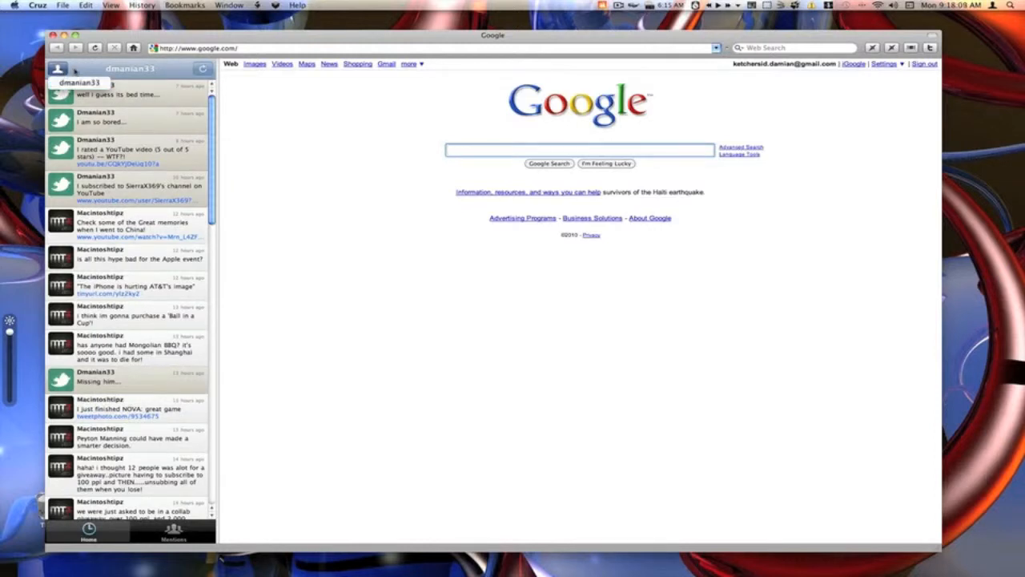
Step: Scroll the Twitter sidebar, view Mentions and Home, then open and close a tweet's YouTube link
scroll(down, 3)
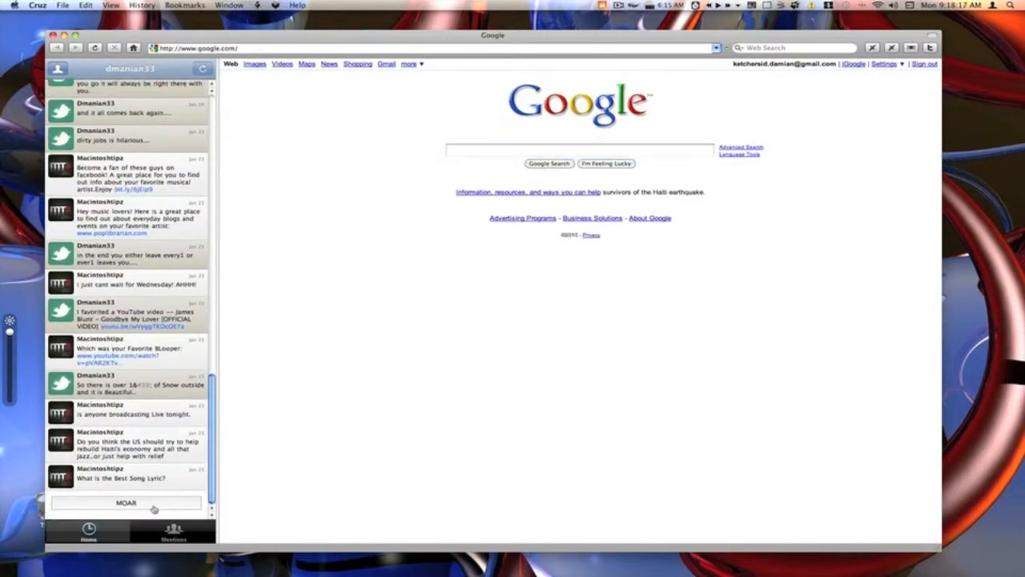
scroll(down, 3)
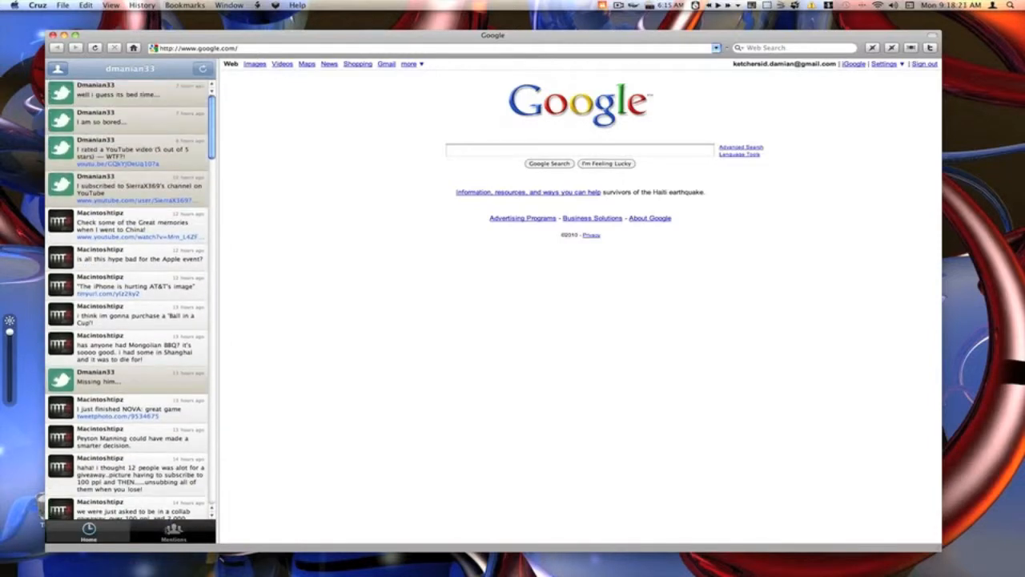
click(173, 531)
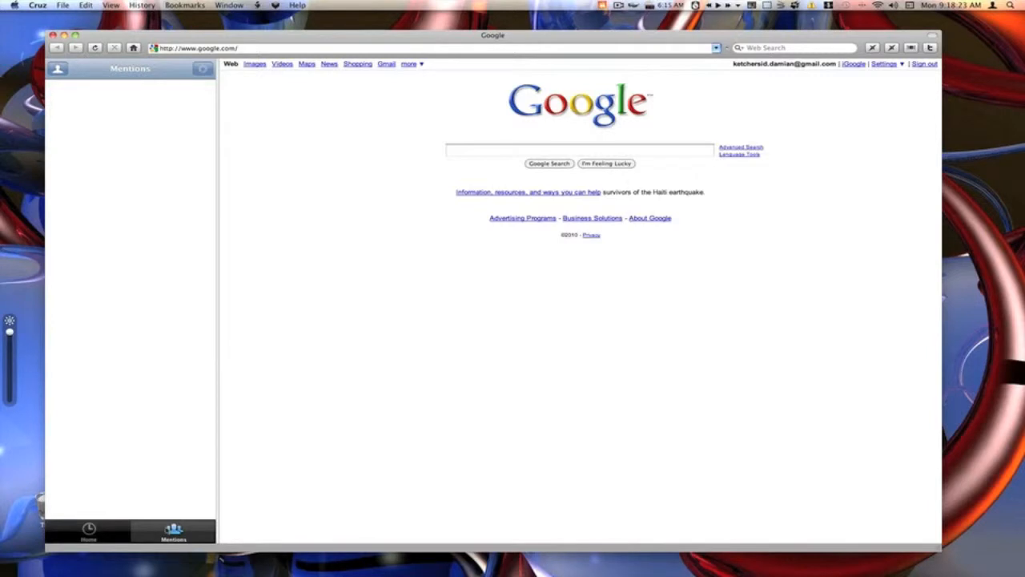
click(88, 531)
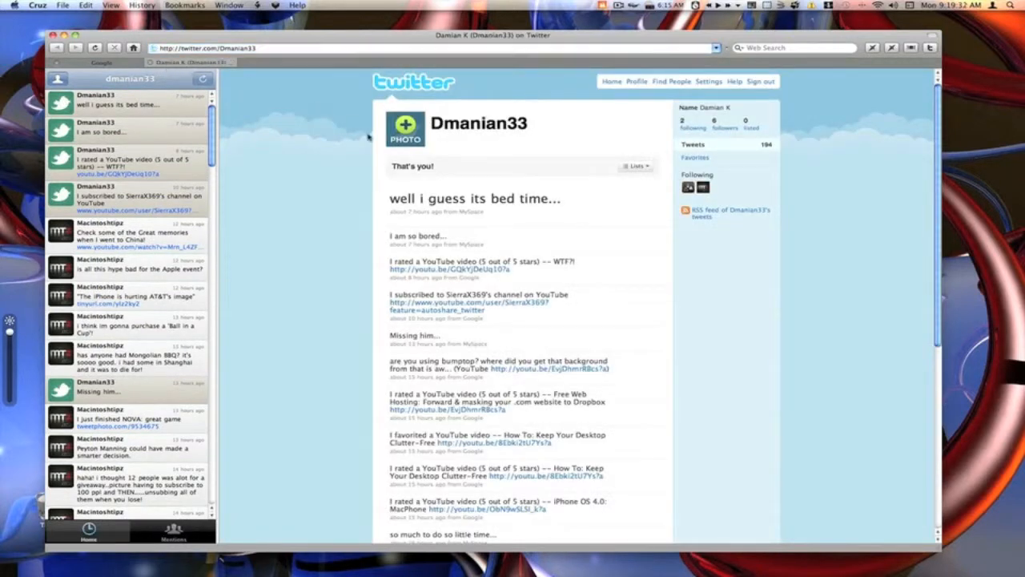
mouse_move(356, 113)
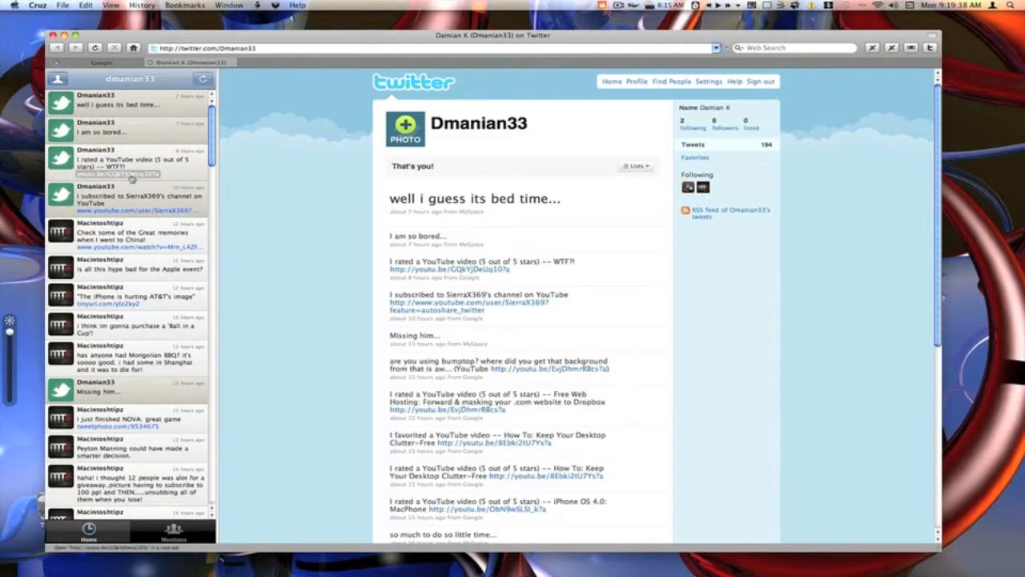
click(119, 174)
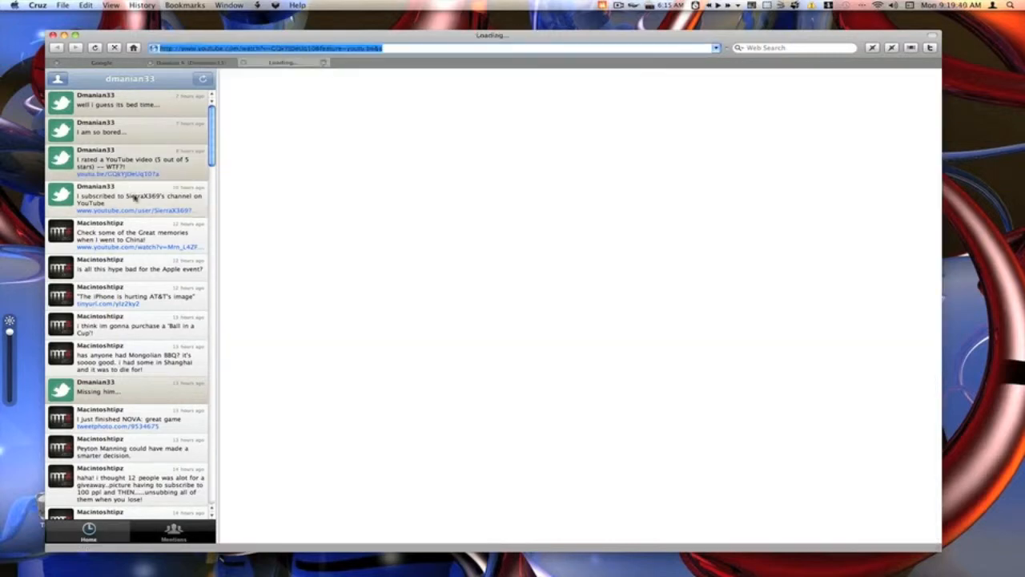
click(112, 209)
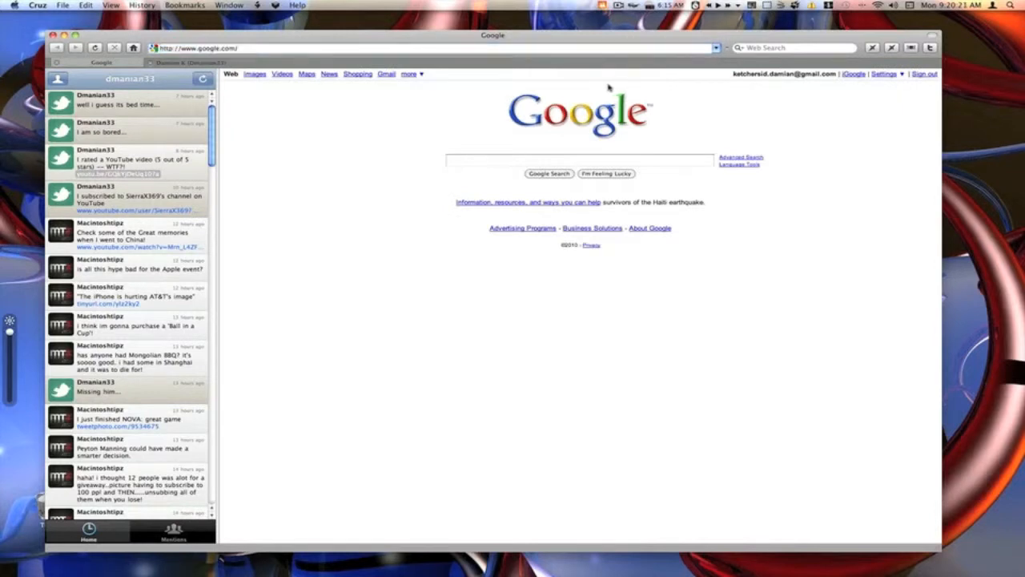
mouse_move(608, 88)
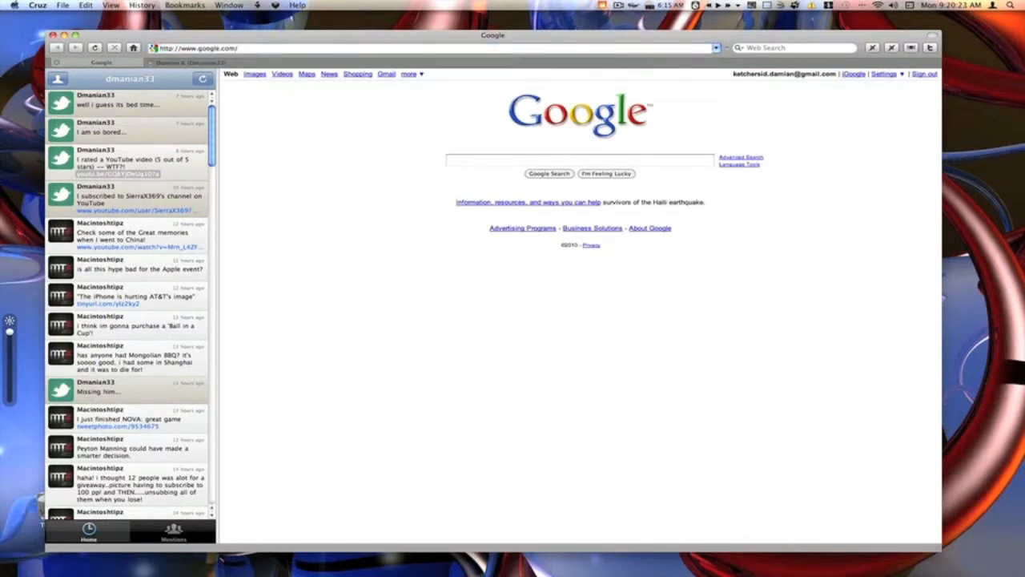
Step: Put Cruz into full-screen mode and try shortcuts for toggling the tab bar and toolbar
click(229, 5)
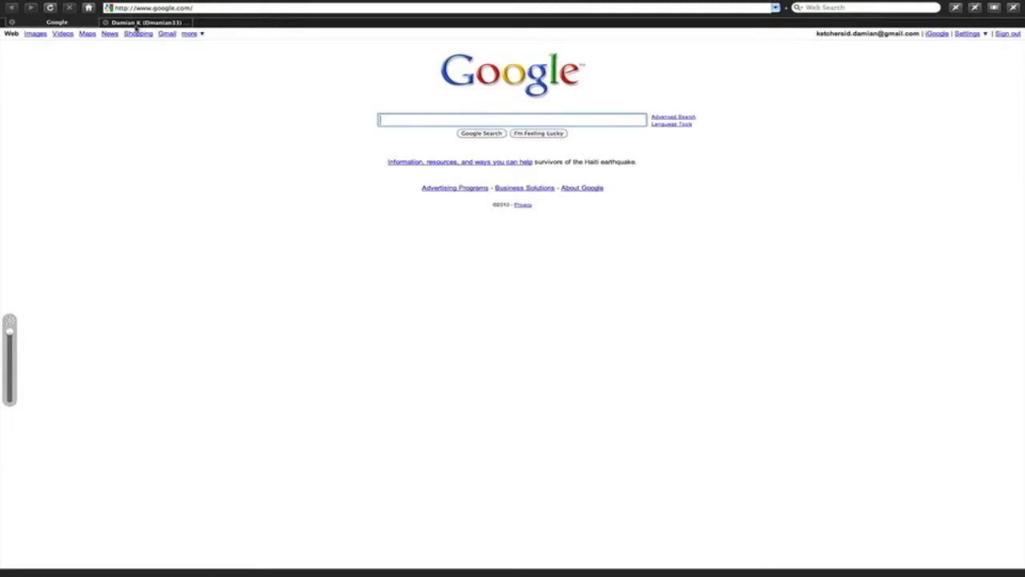
key(cmd+shift+b)
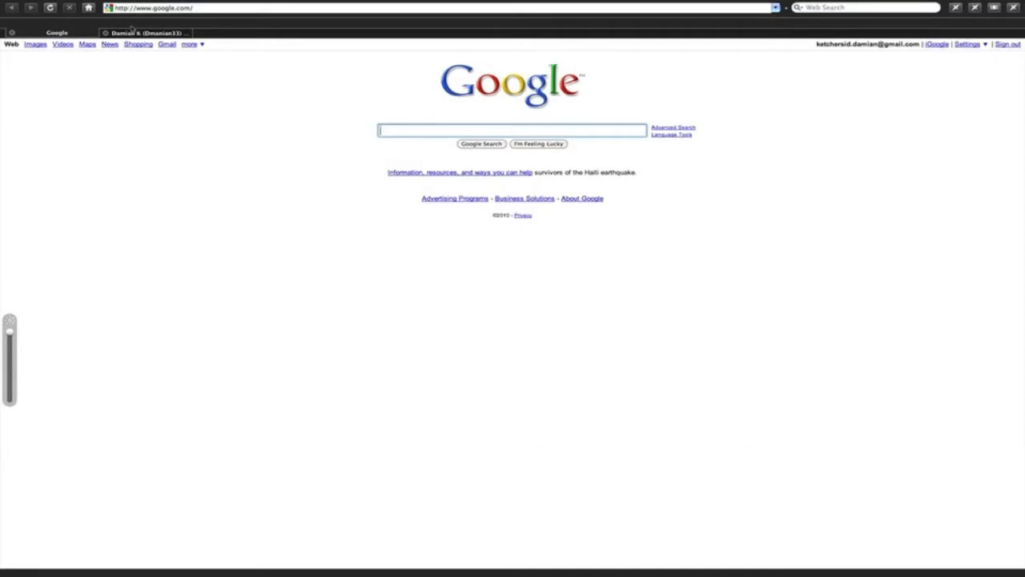
key(cmd)
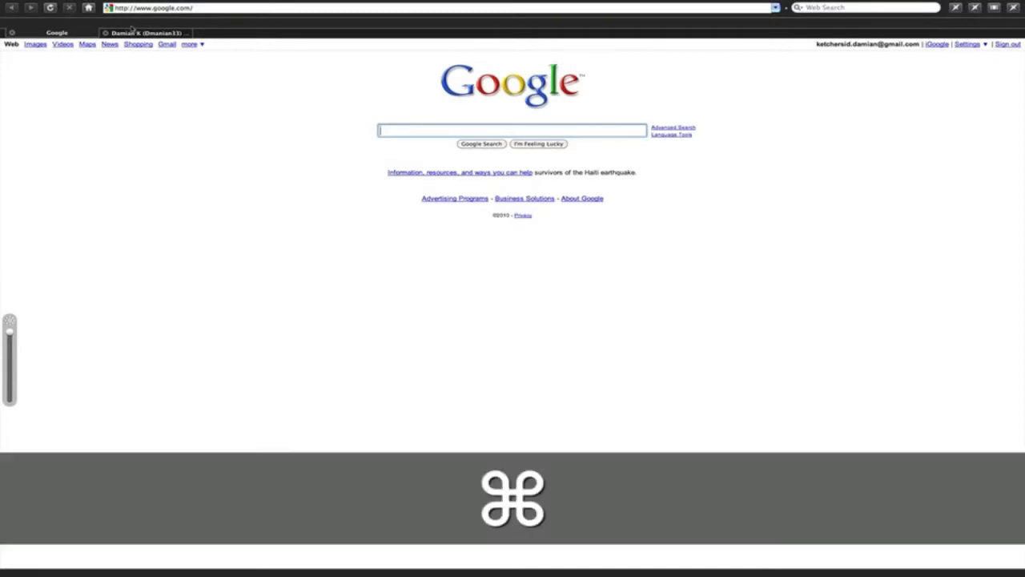
key(cmd+/)
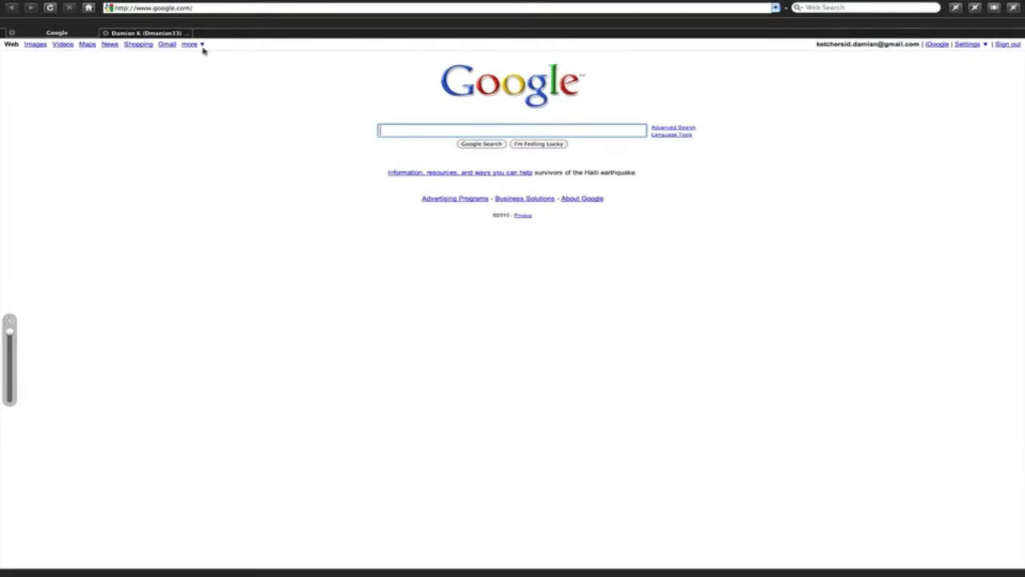
key(cmd+tab)
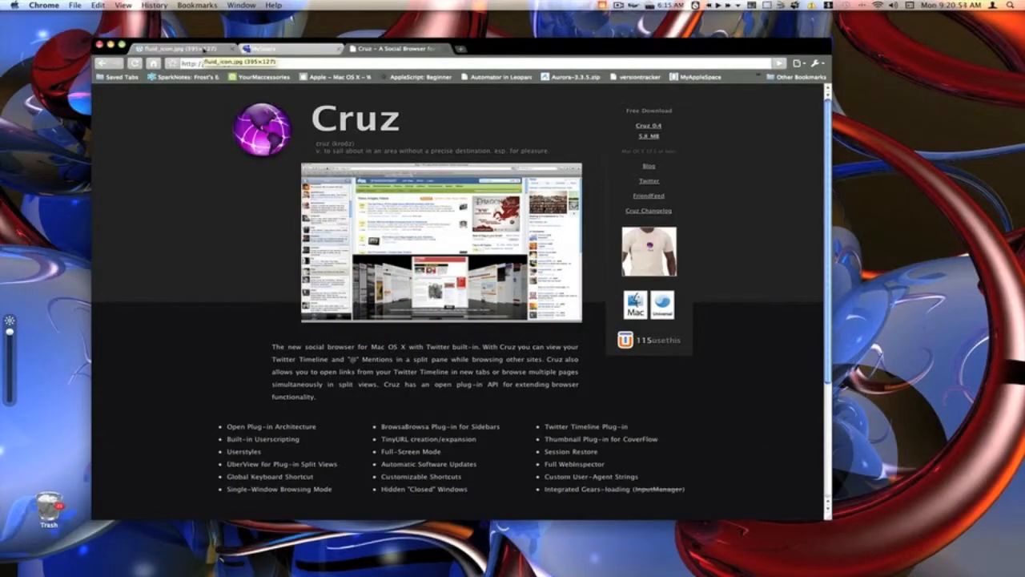
Step: Return to Cruz, toggle the tabs bar, and exit full-screen with Window > Toggle Full Screen Mode
key(cmd+tab)
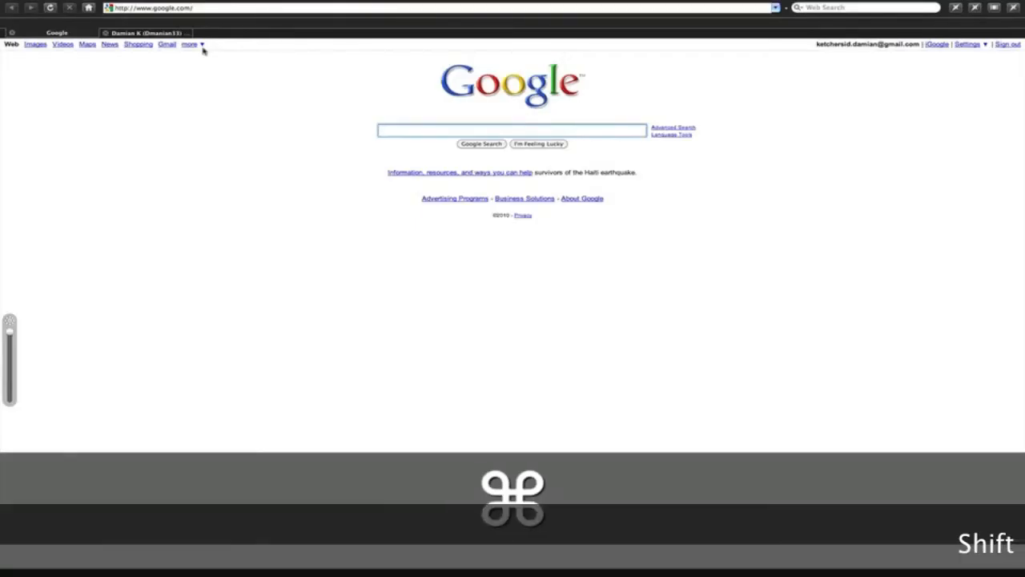
key(shift+cmd+t)
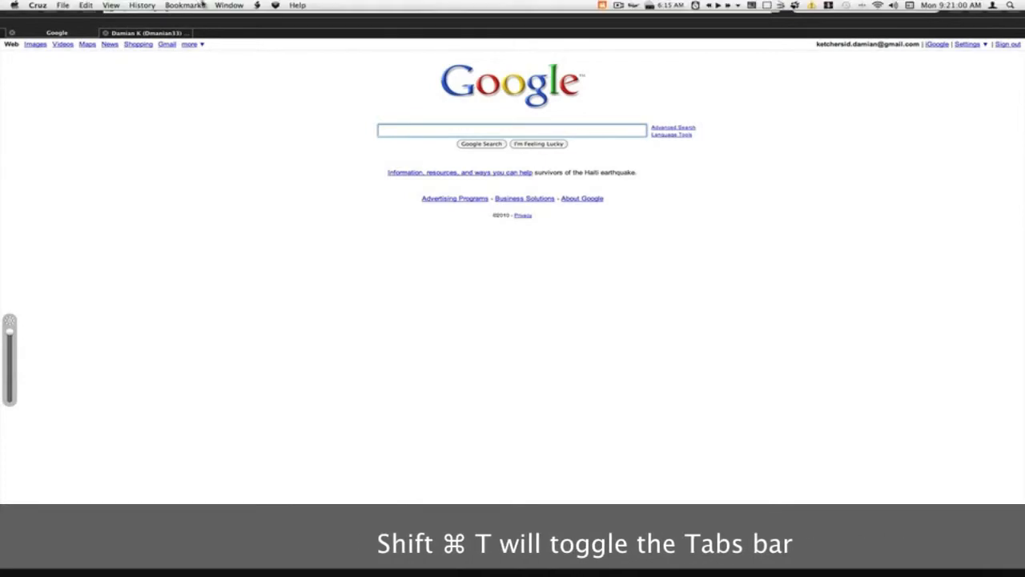
click(229, 5)
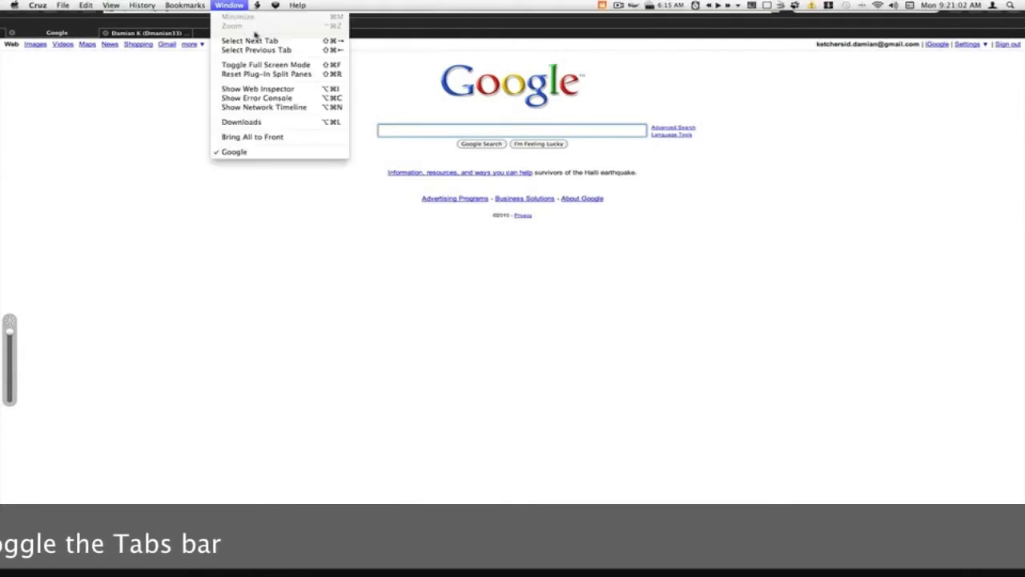
mouse_move(265, 65)
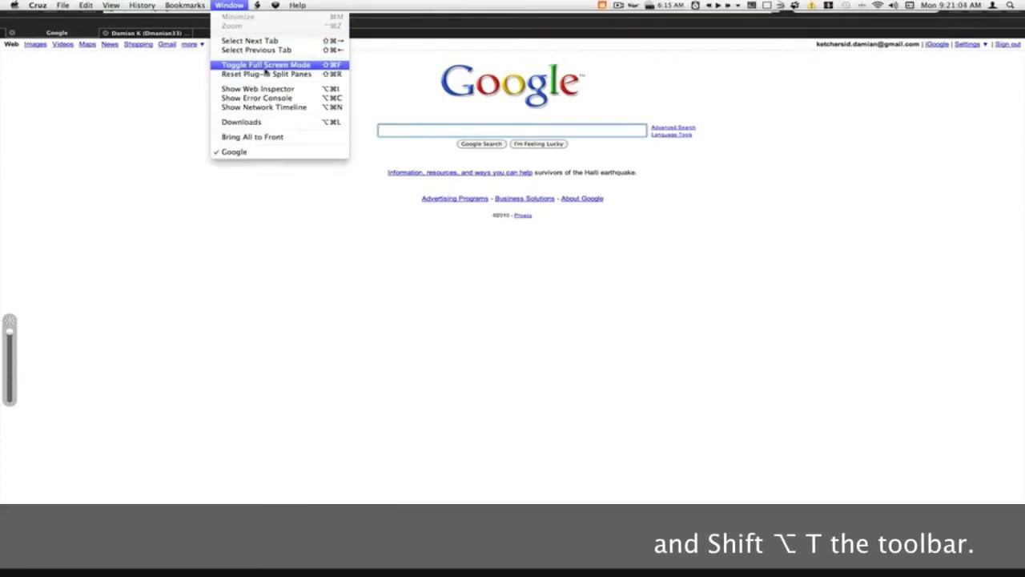
click(264, 64)
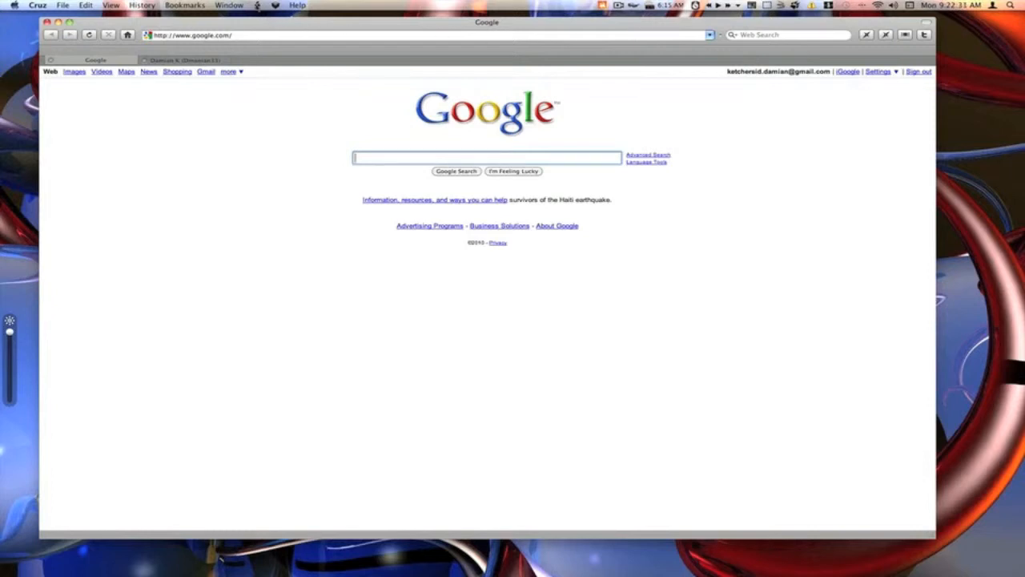
Step: Show Cruz's userscripts menu listing Reload, New, Manage and Open Userscripts Folder
click(251, 5)
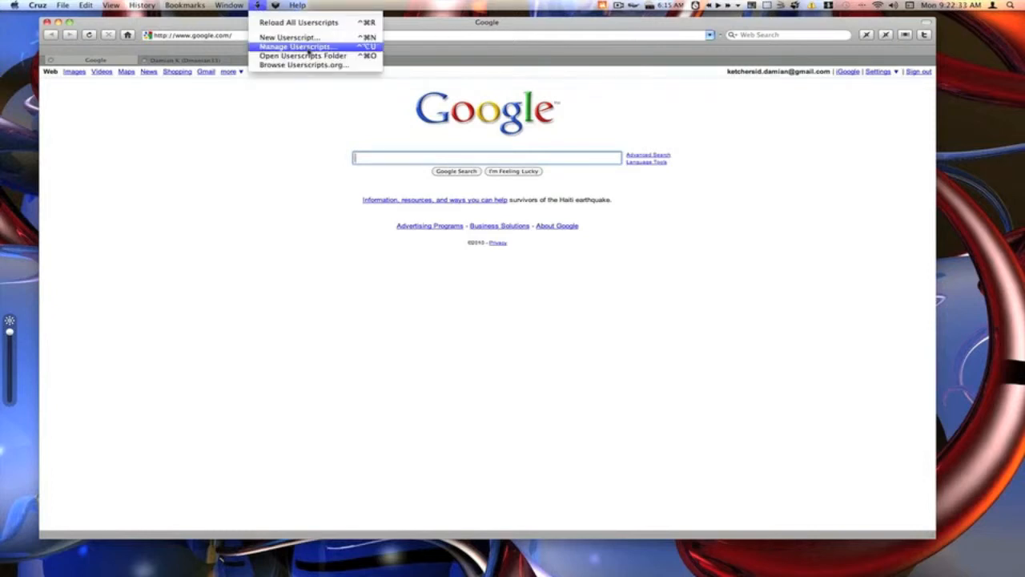
mouse_move(303, 56)
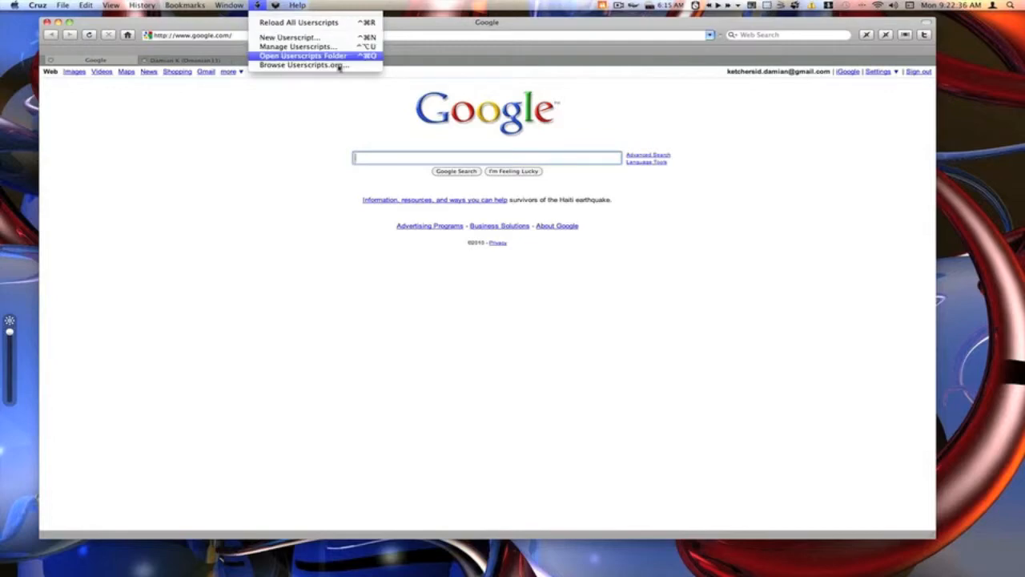